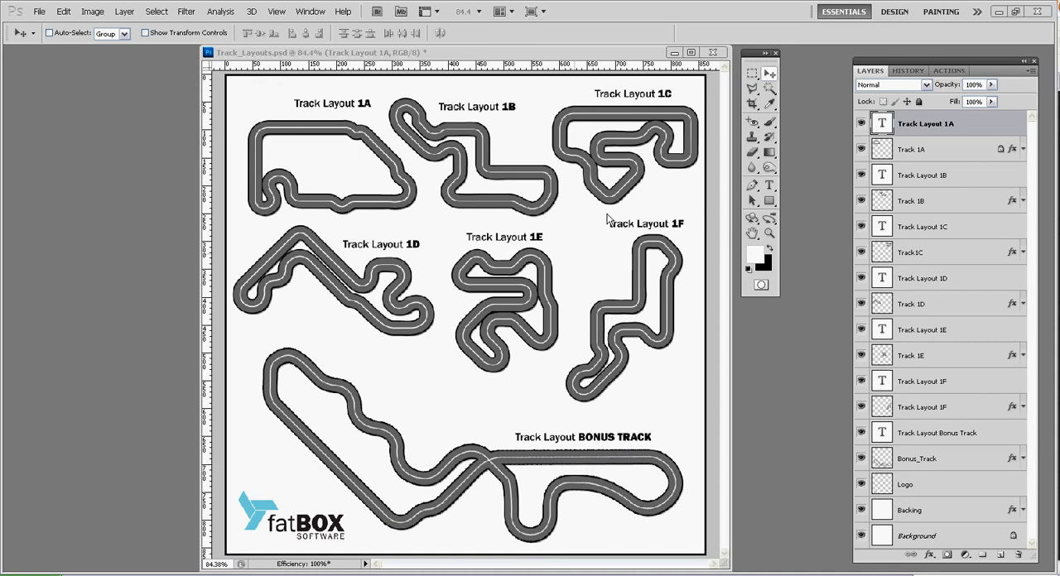
mouse_move(535, 81)
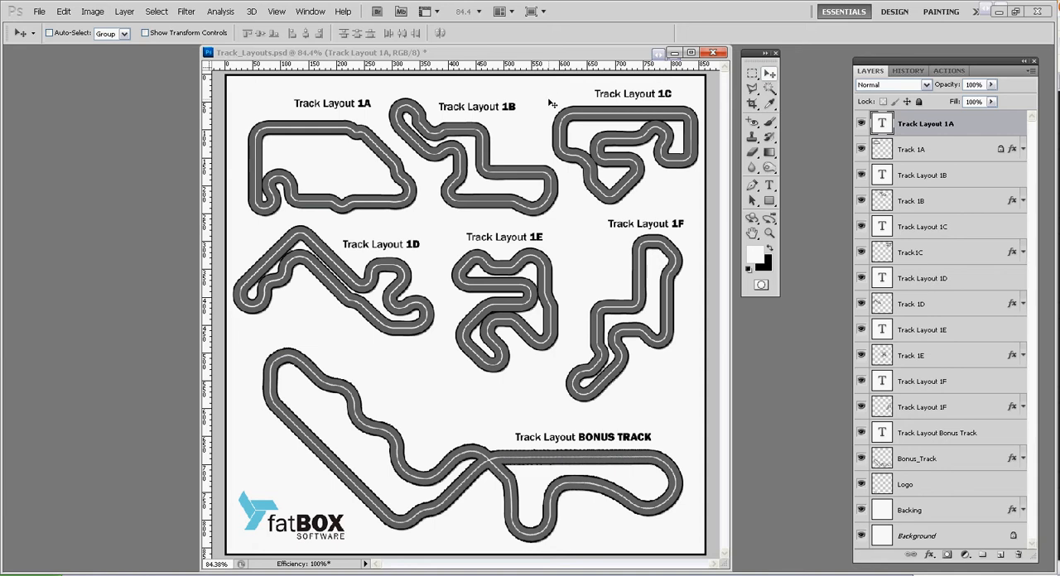
mouse_move(469, 91)
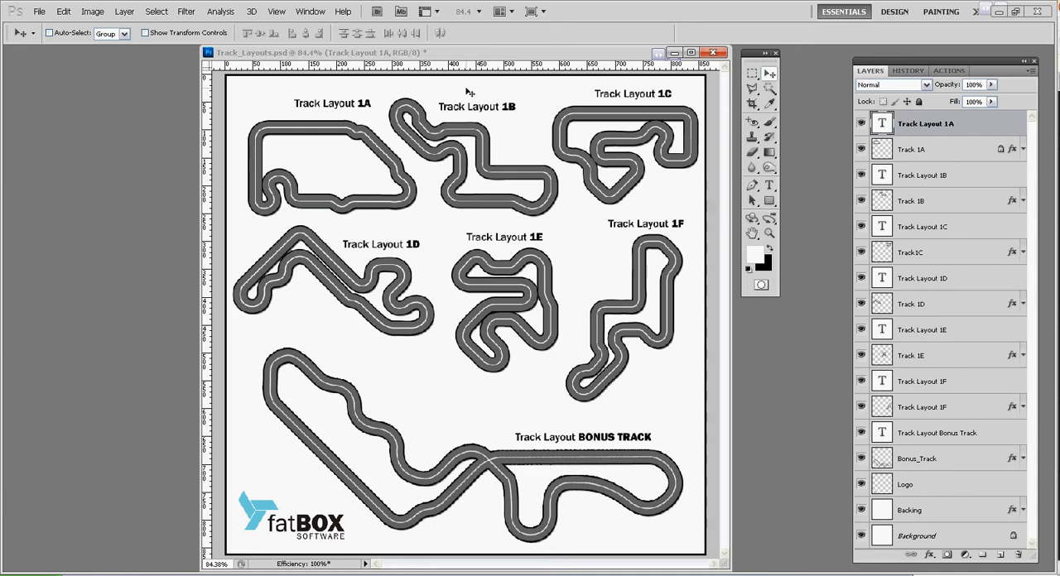
mouse_move(675, 91)
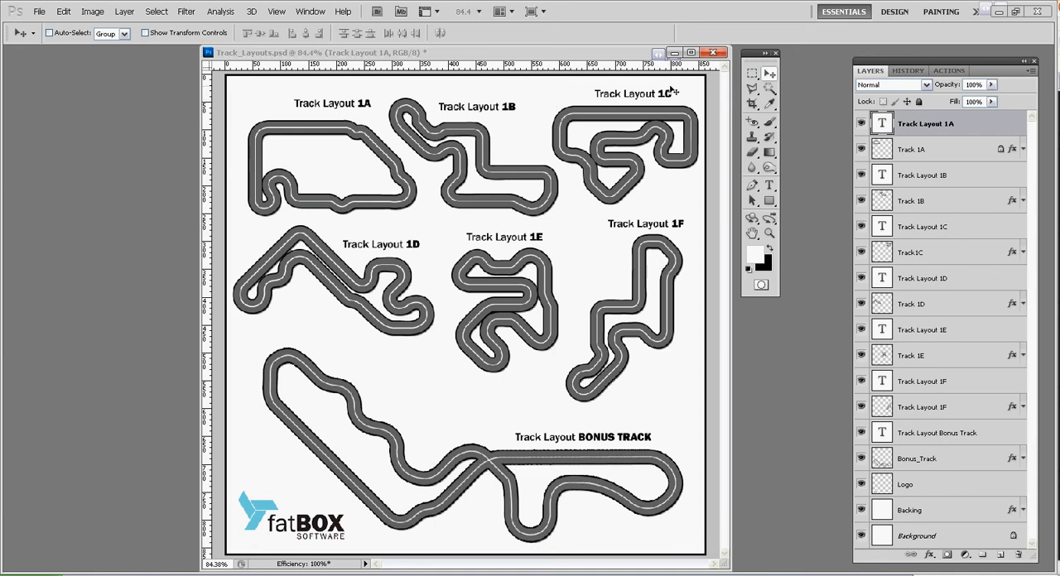
mouse_move(272, 386)
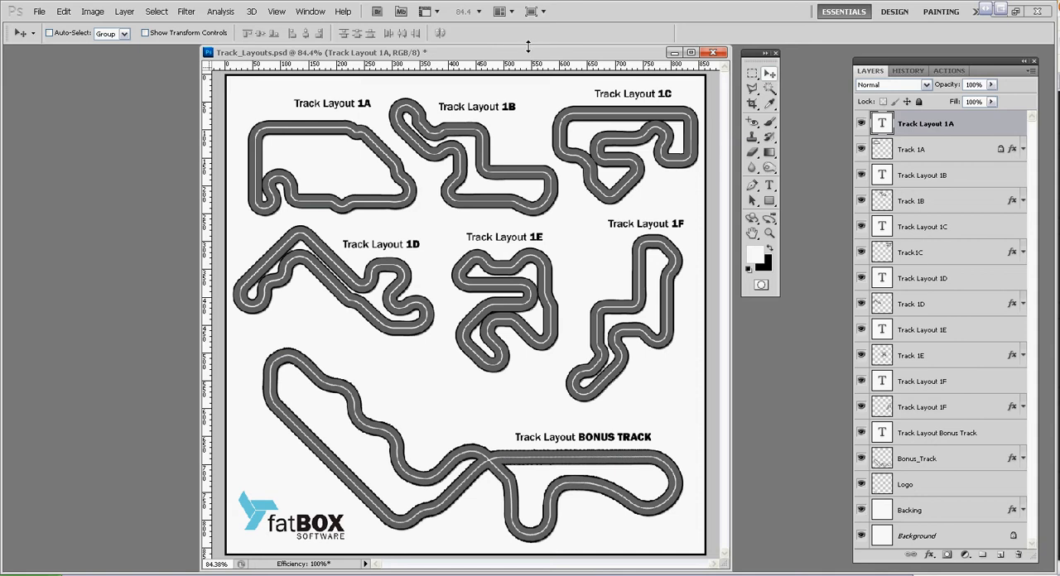
mouse_move(530, 53)
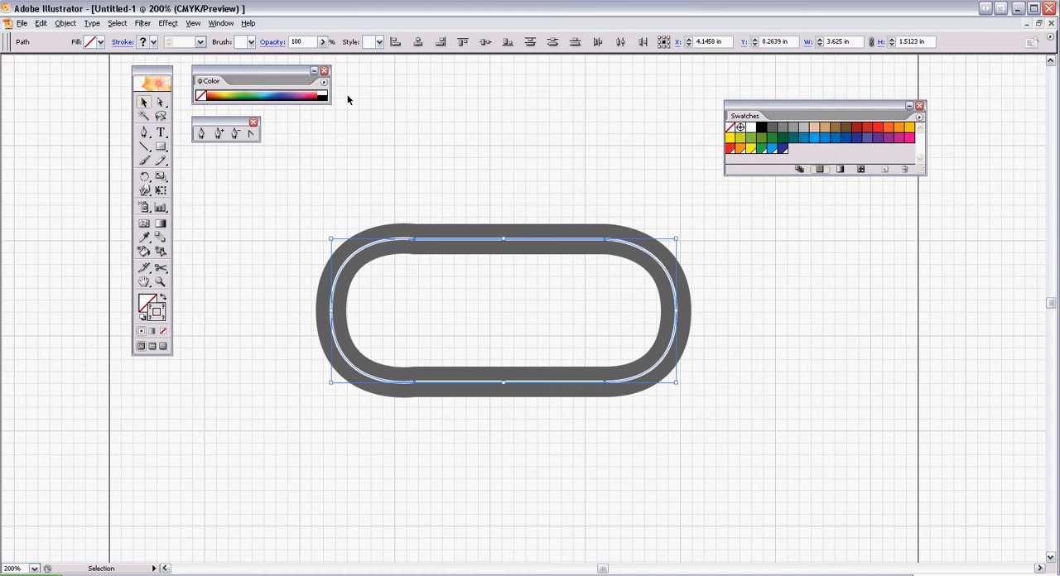
Deselect the oval track and toggle the background grid off and back on
left_click(377, 78)
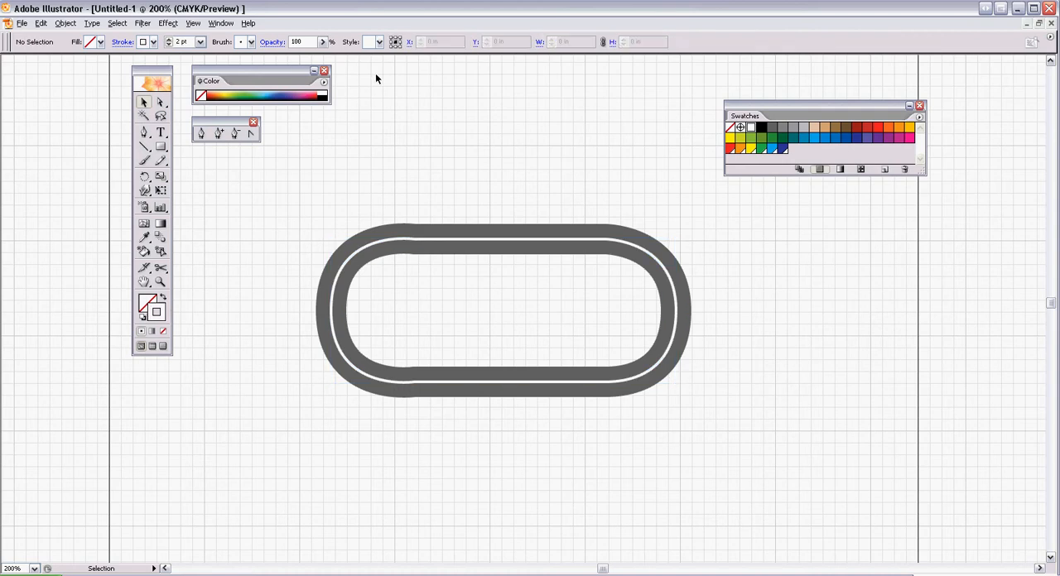
left_click(193, 22)
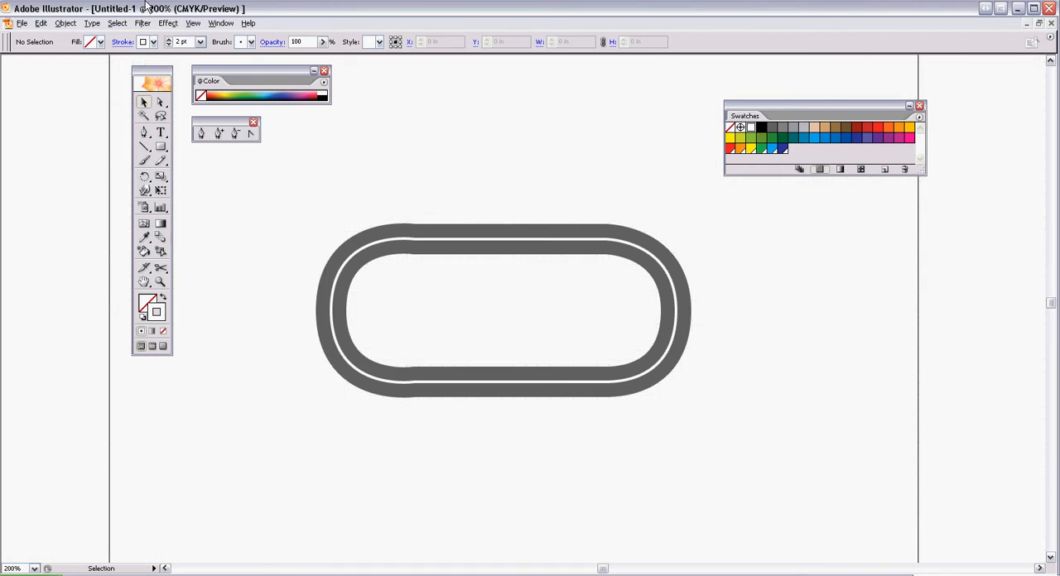
left_click(192, 23)
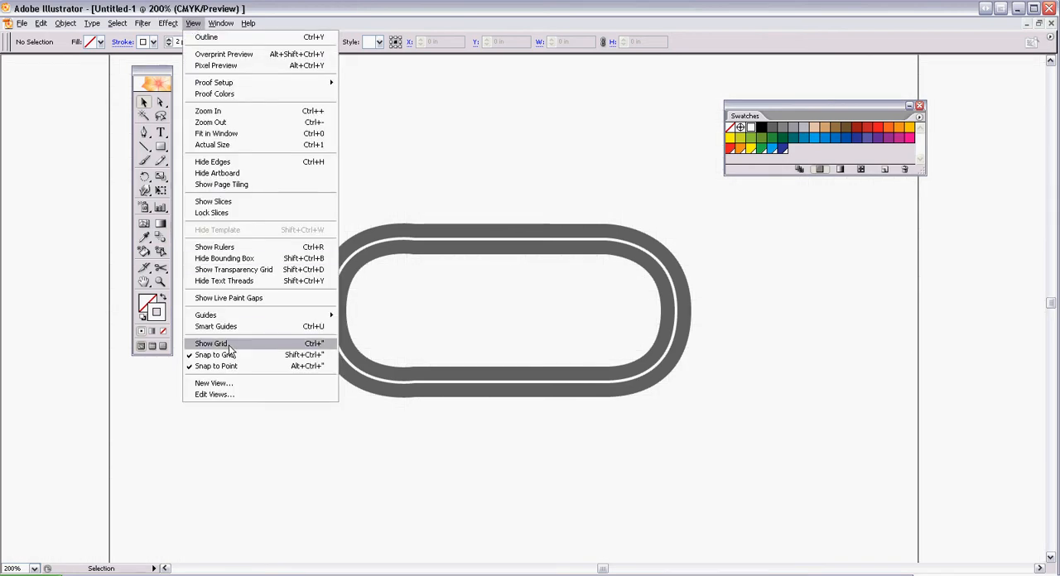
left_click(211, 344)
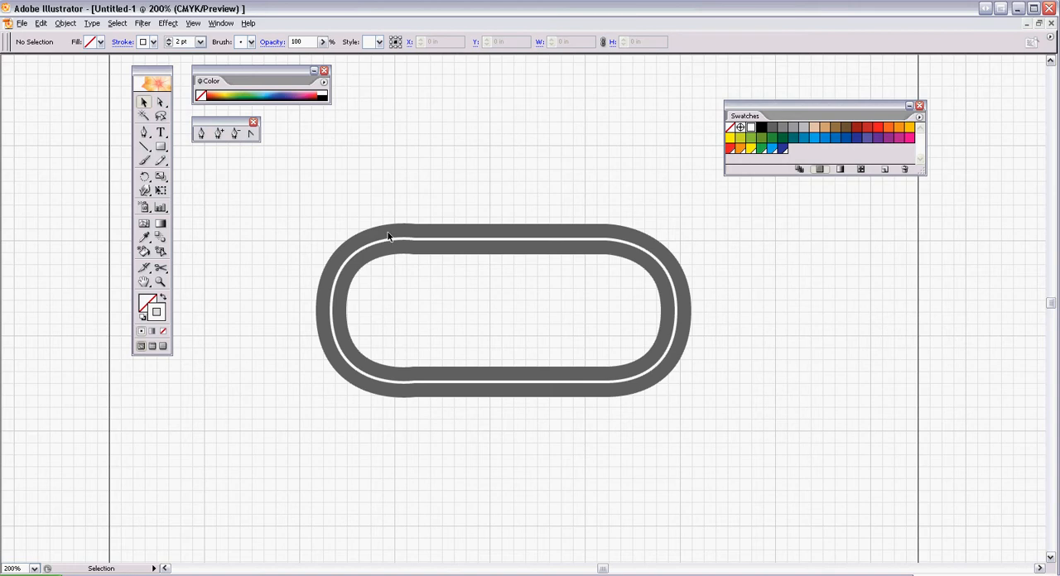
left_click(193, 22)
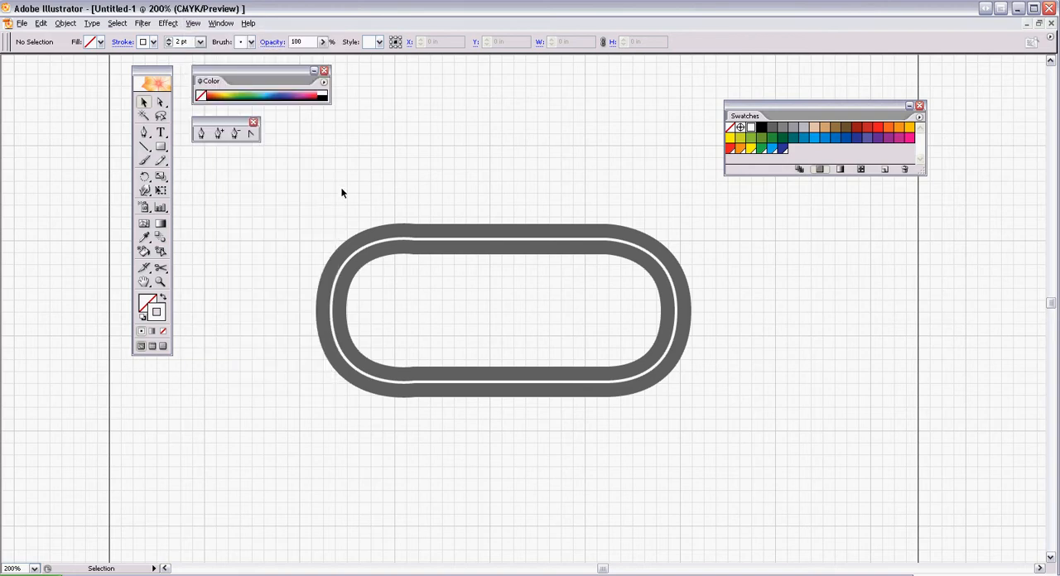
mouse_move(589, 227)
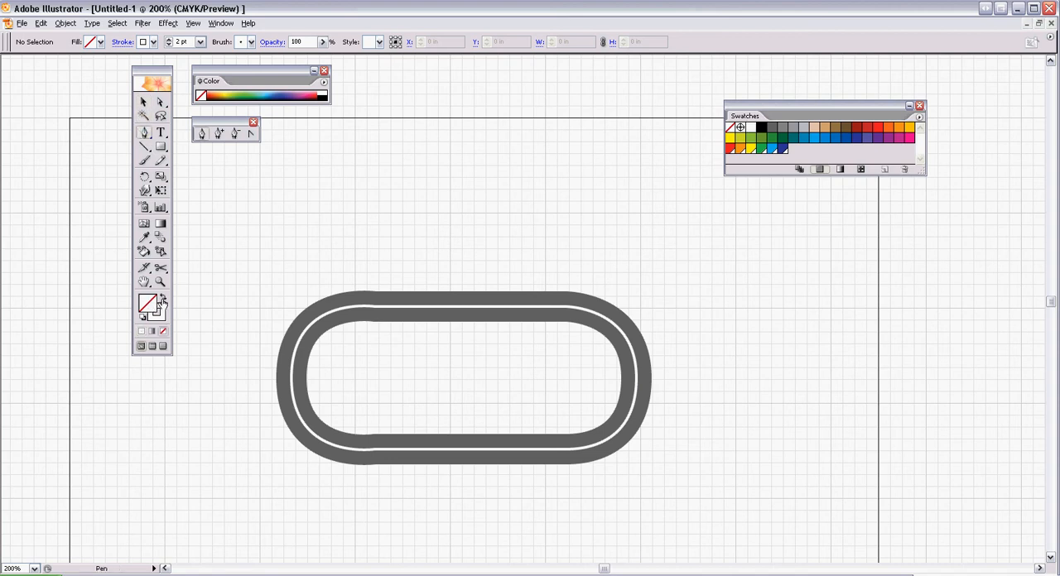
left_click(151, 312)
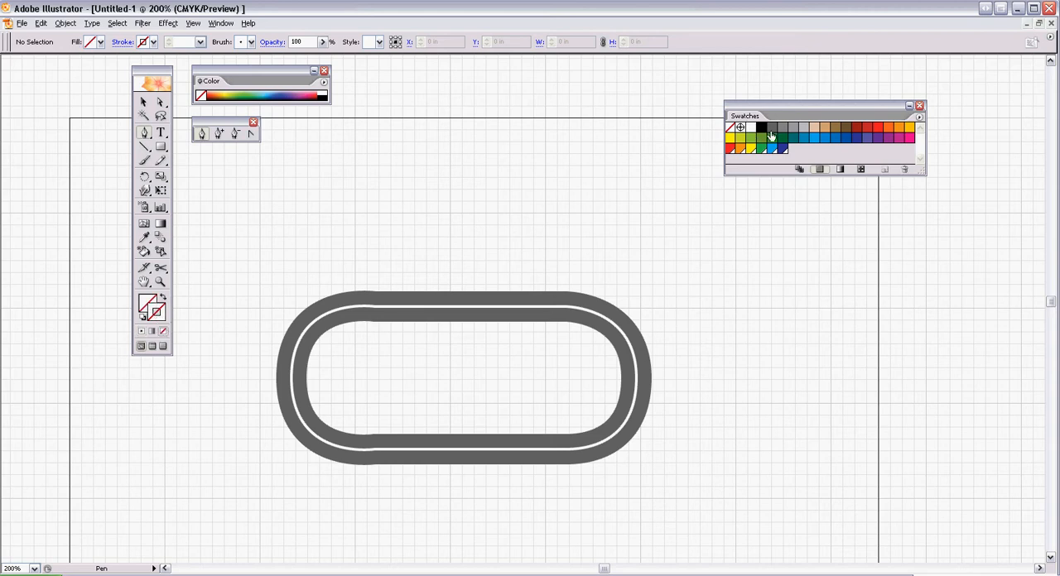
left_click(878, 128)
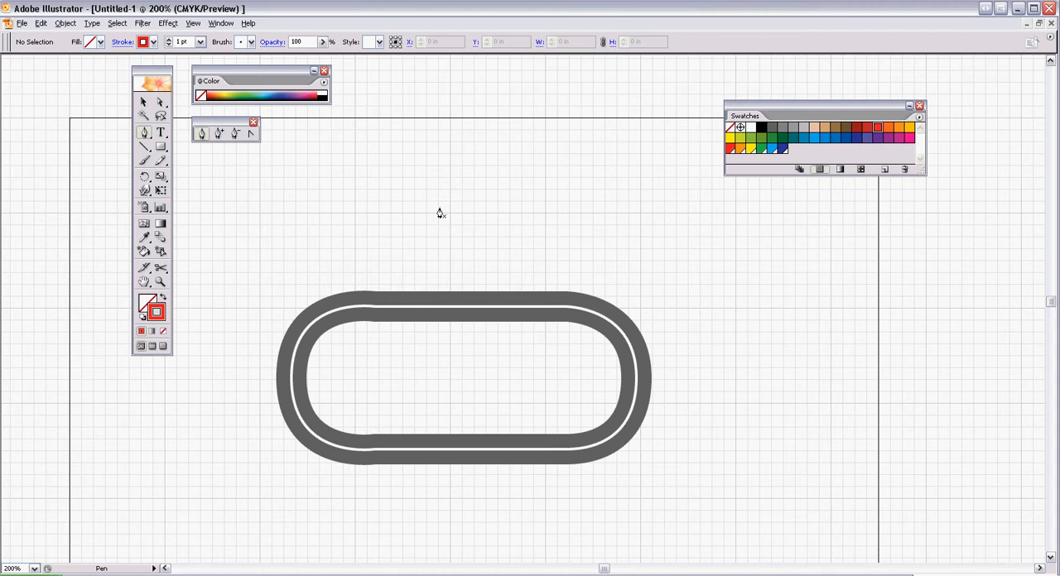
mouse_move(353, 181)
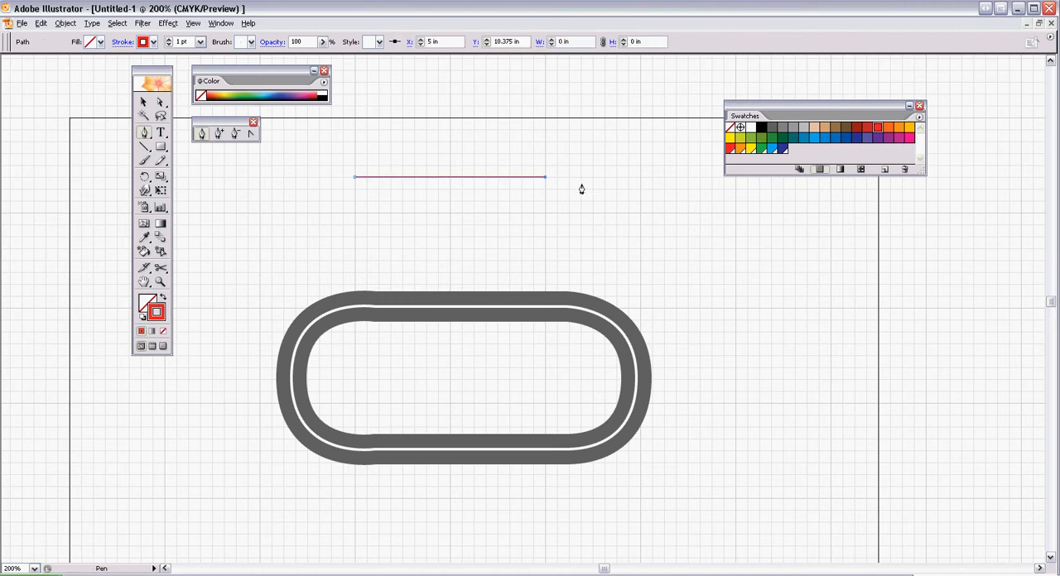
left_click(170, 39)
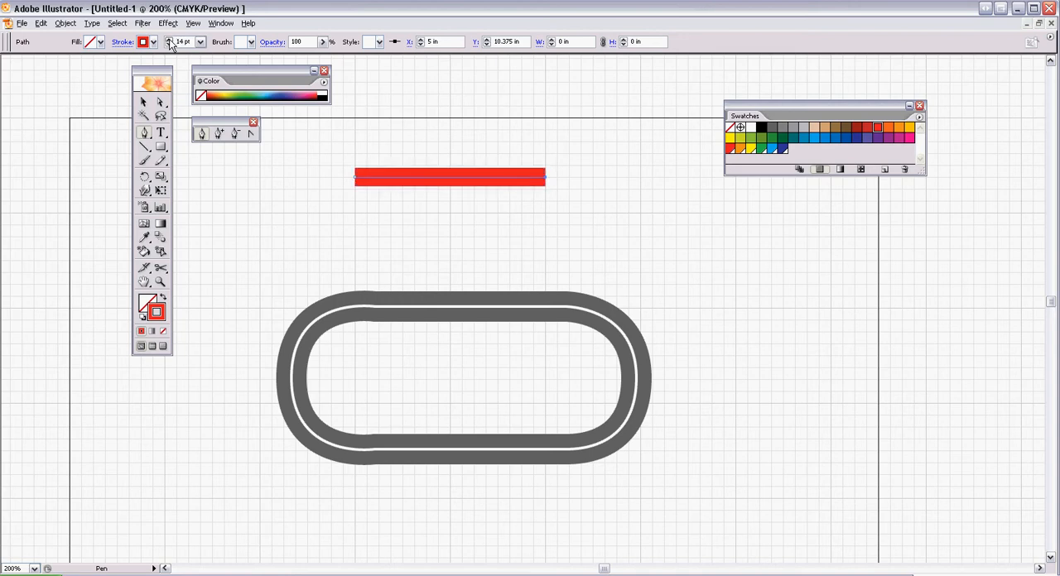
left_click(172, 39)
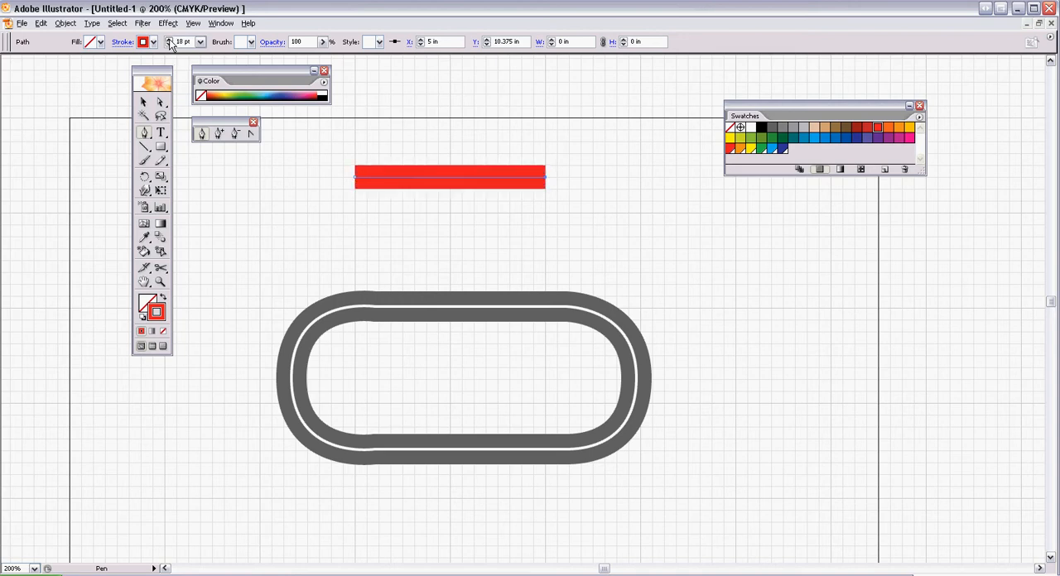
left_click(168, 38)
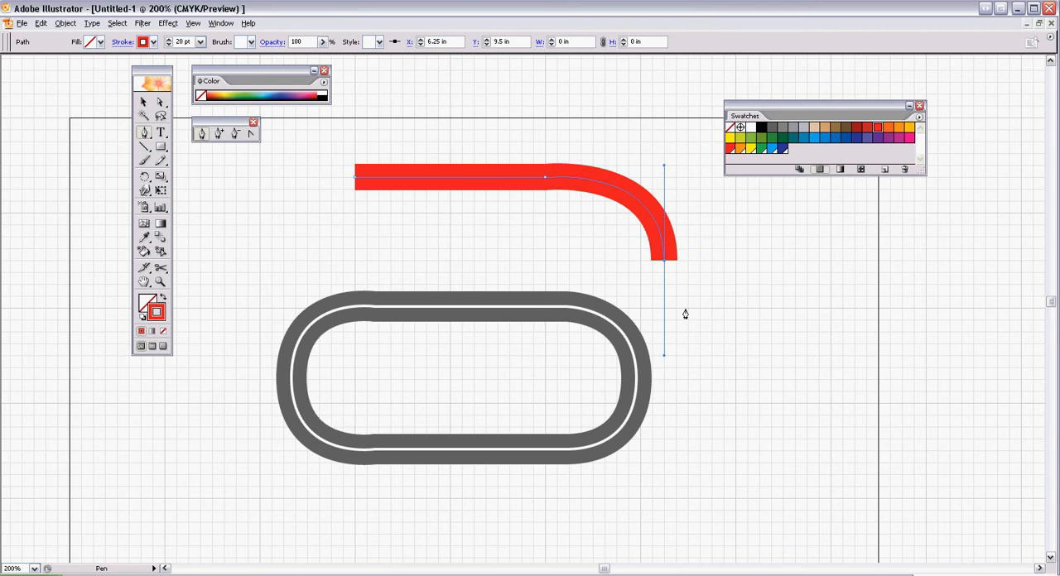
mouse_move(355, 180)
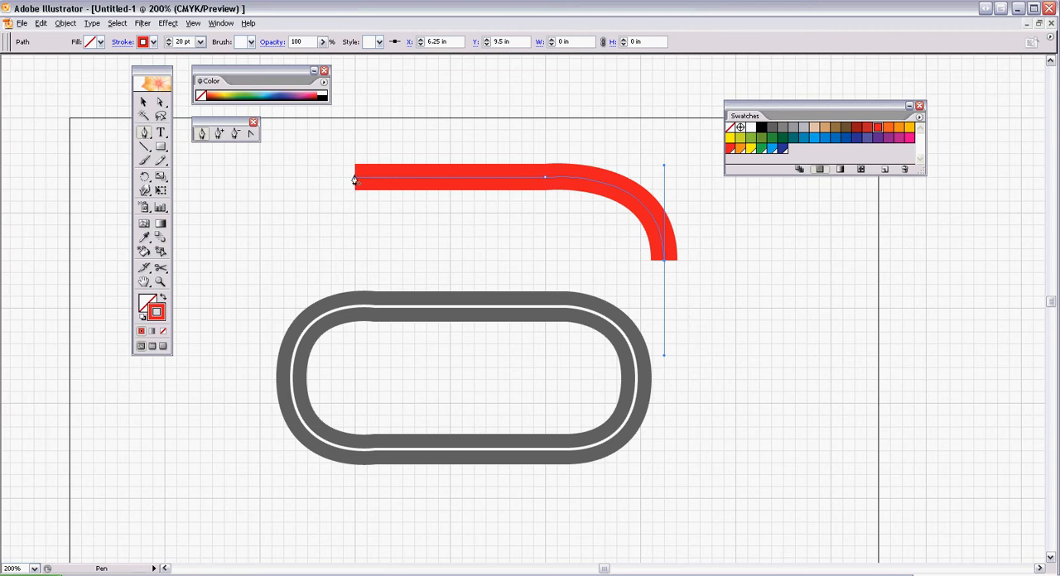
mouse_move(659, 286)
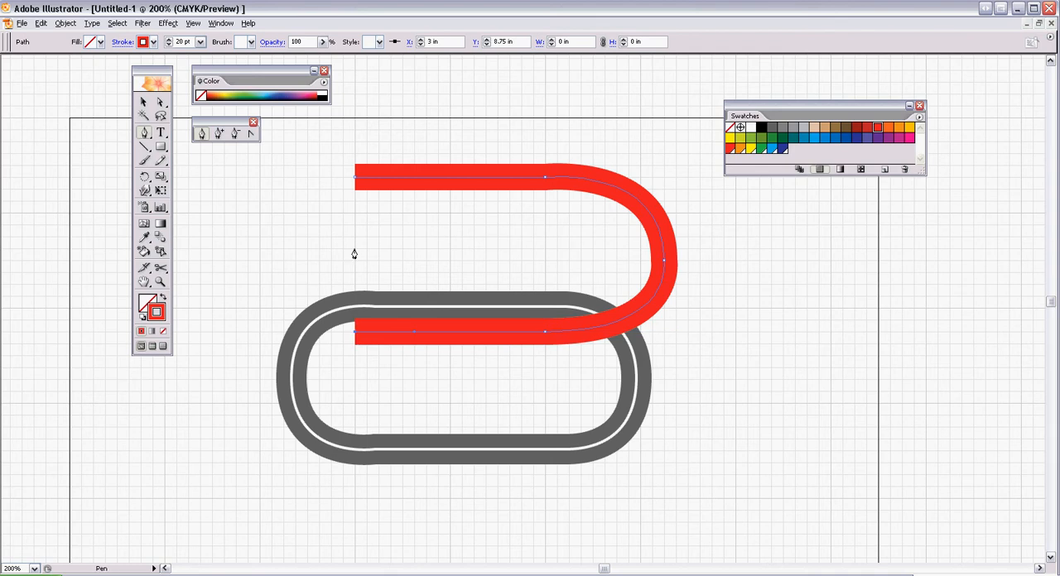
left_click(143, 102)
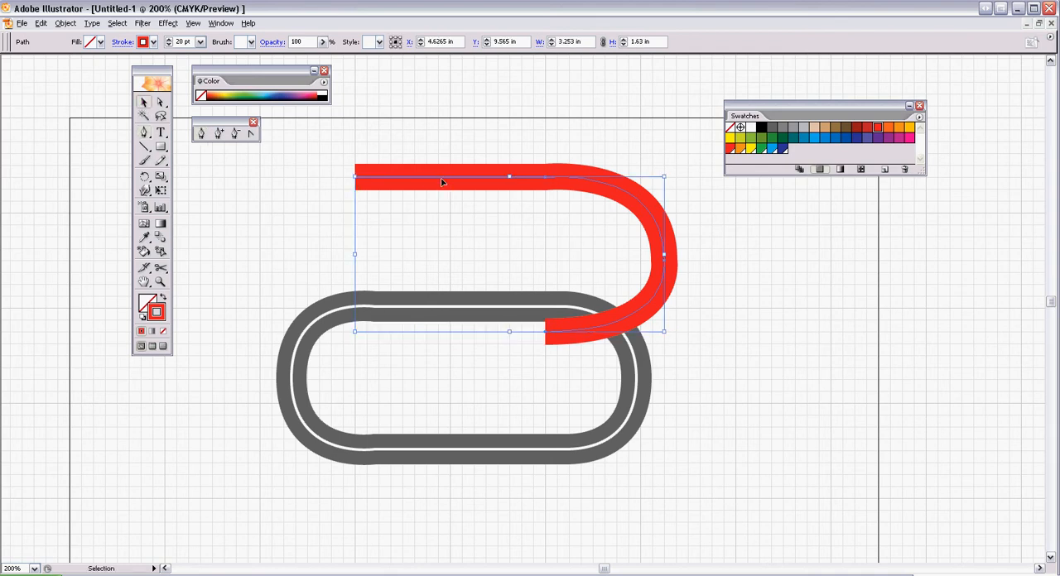
left_click(530, 182)
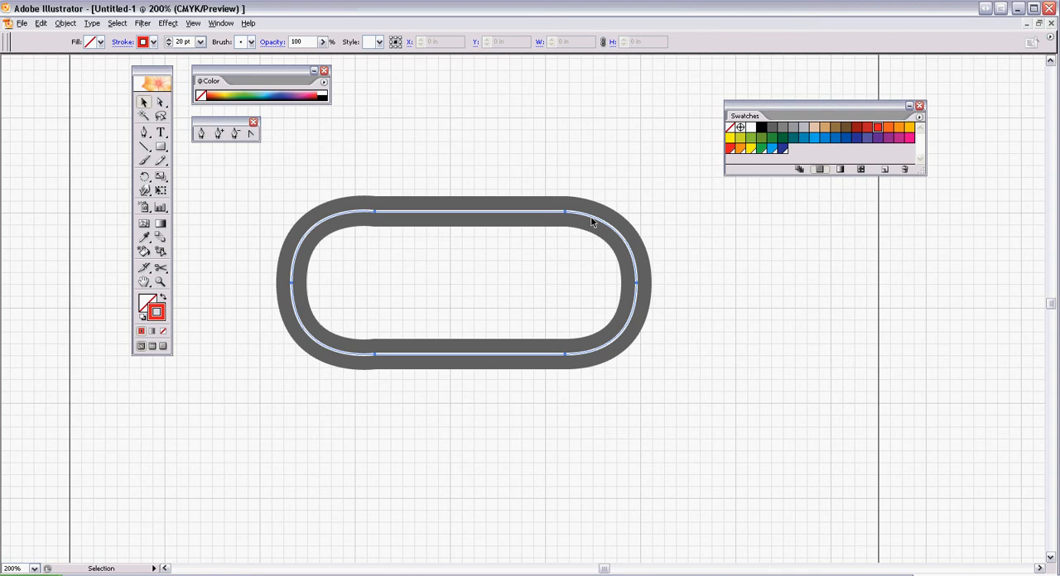
Replace the old center line with a thin white-stroked copy of the track path, then deselect
left_click(678, 277)
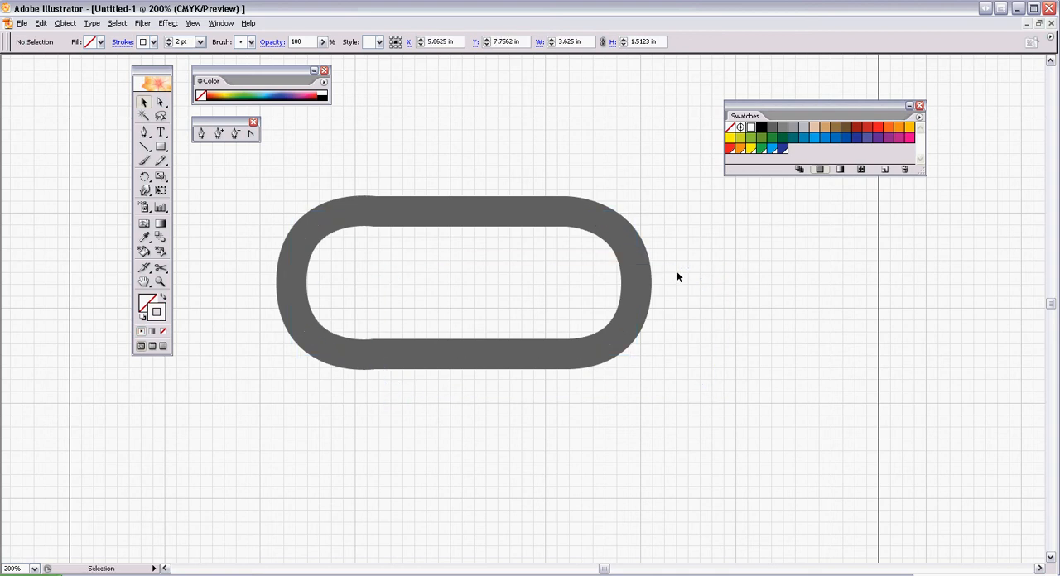
left_click(464, 282)
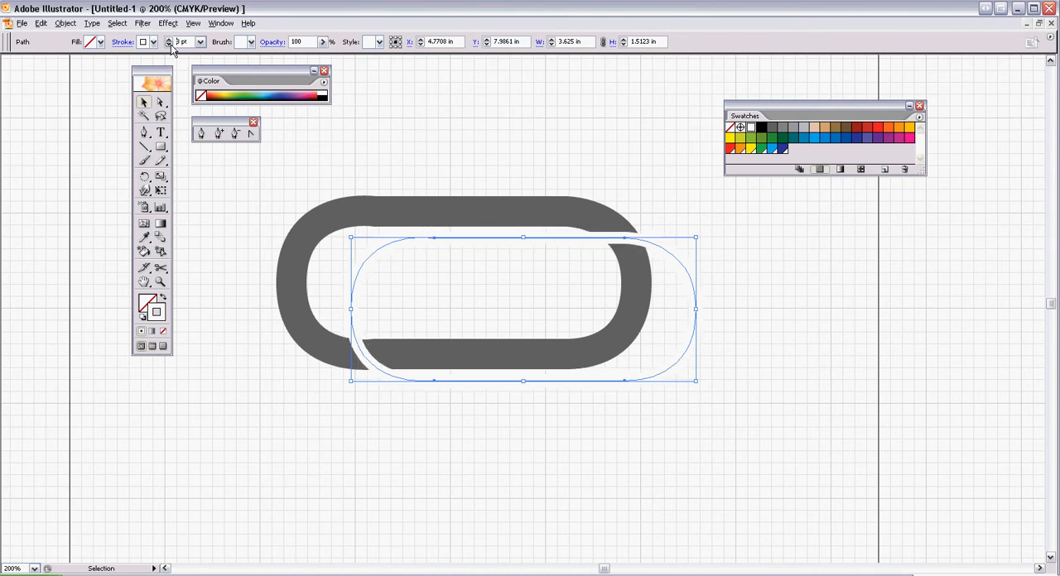
left_click(168, 41)
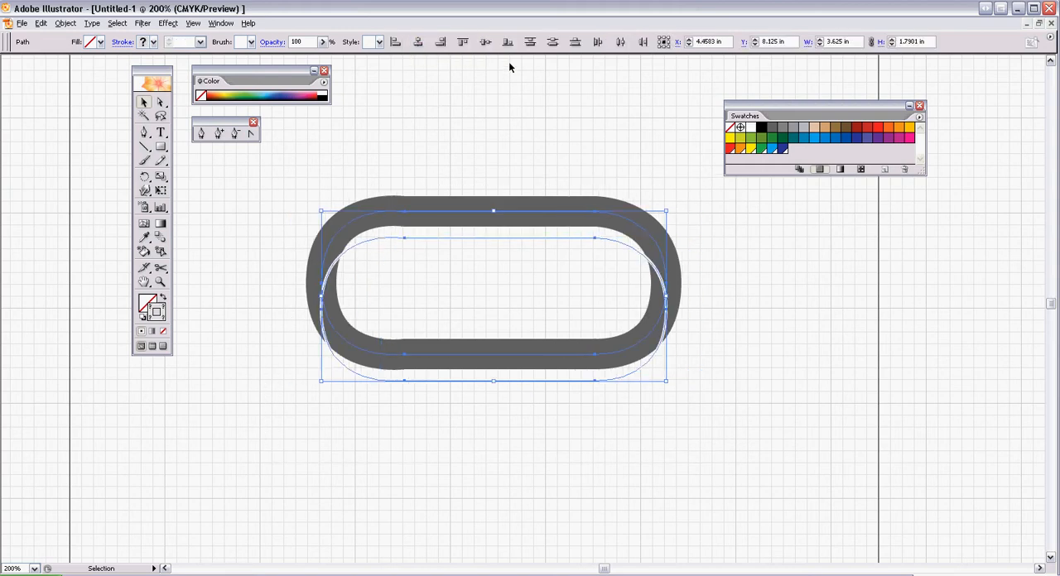
left_click(293, 188)
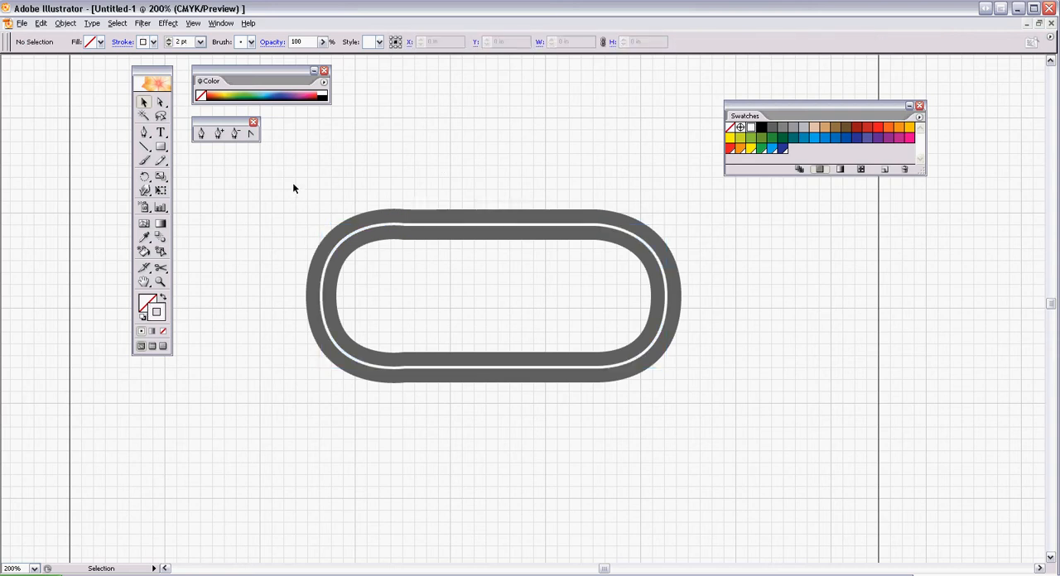
mouse_move(371, 228)
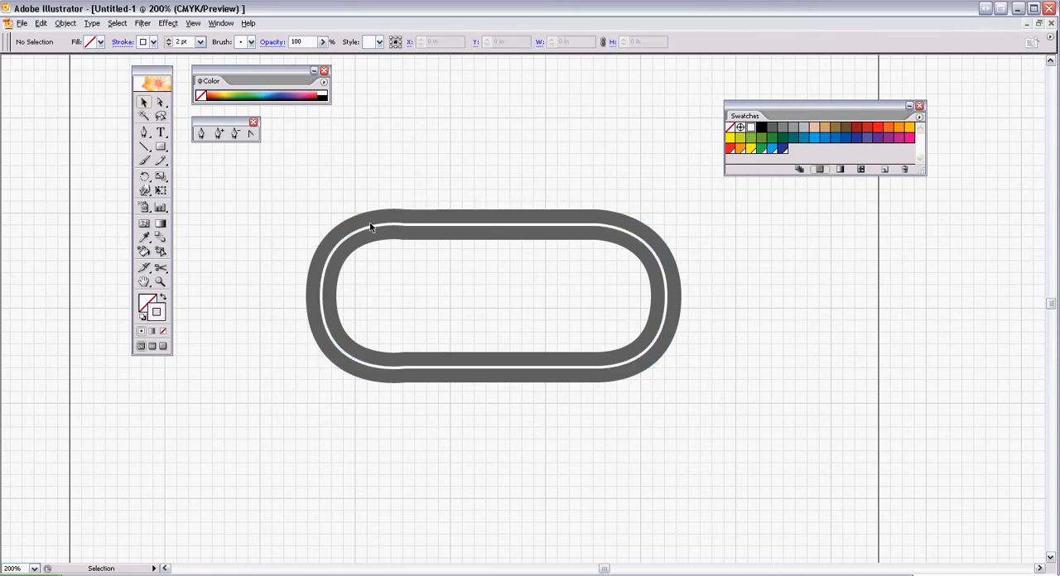
left_click(372, 226)
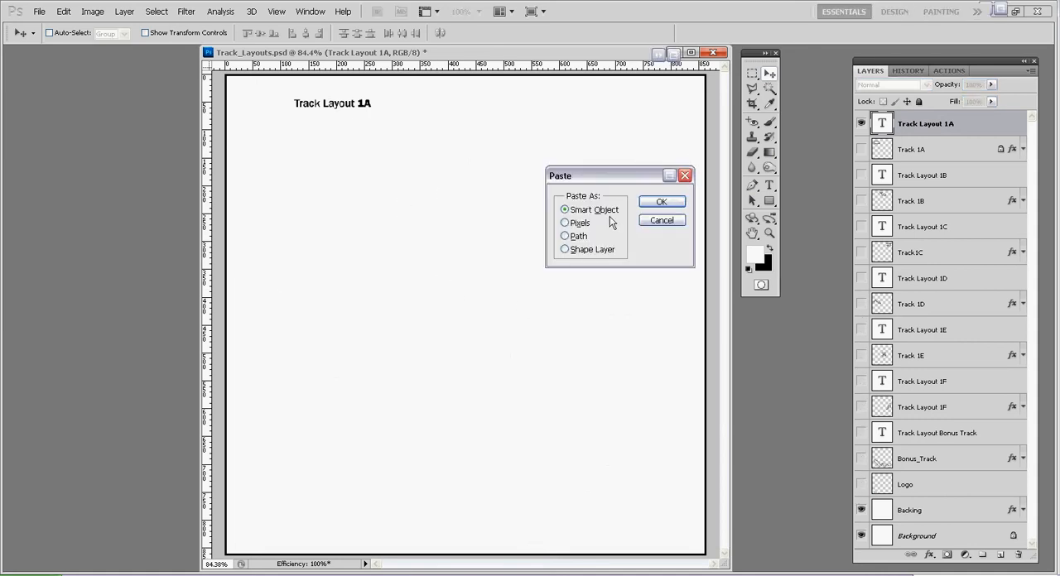
Paste the track as the Track1A smart object and drag it under the Track Layout 1A title
left_click(661, 201)
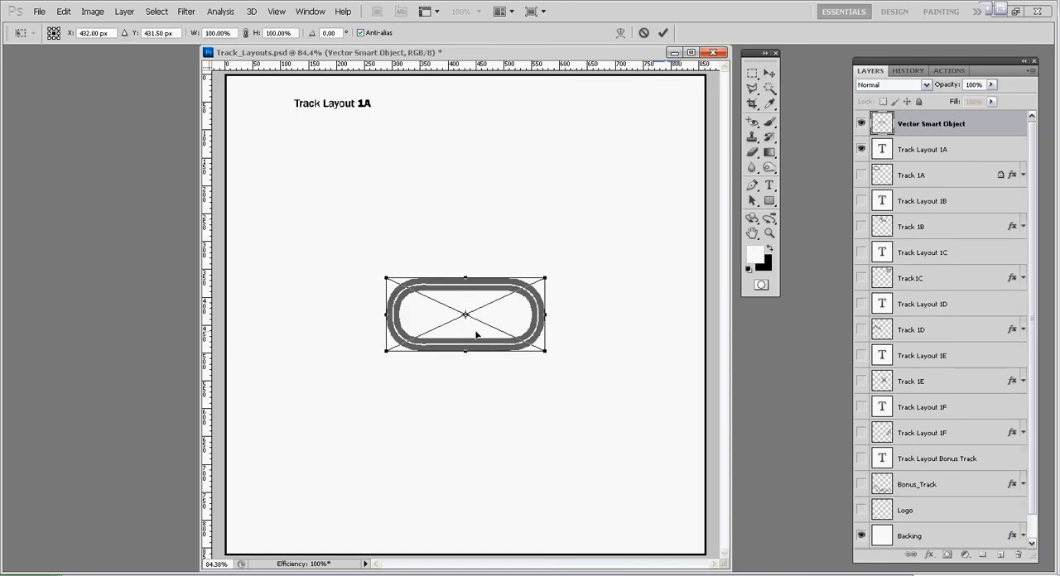
left_click_drag(464, 315, 338, 153)
type("Track1A")
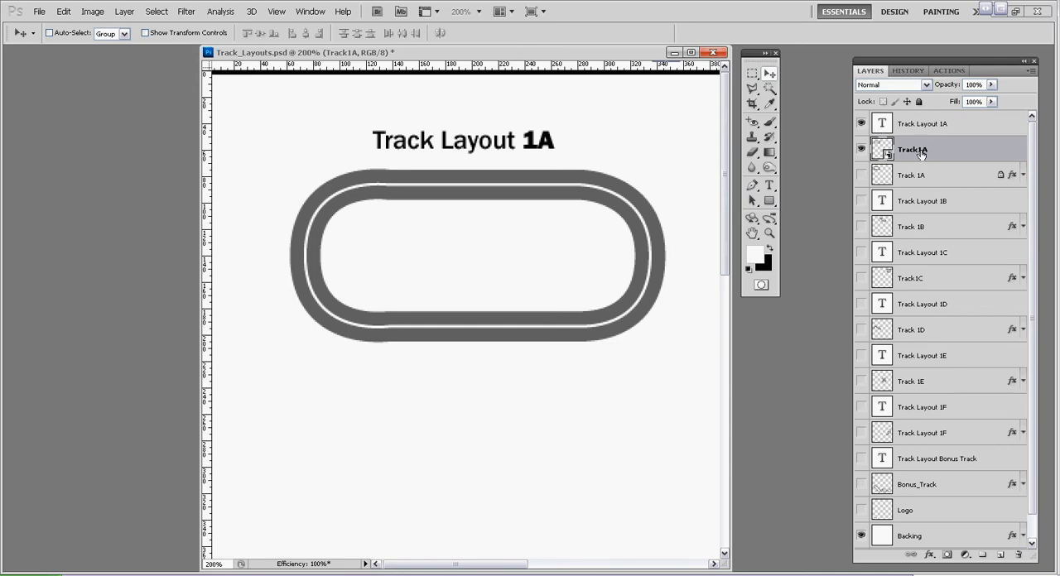
mouse_move(928, 153)
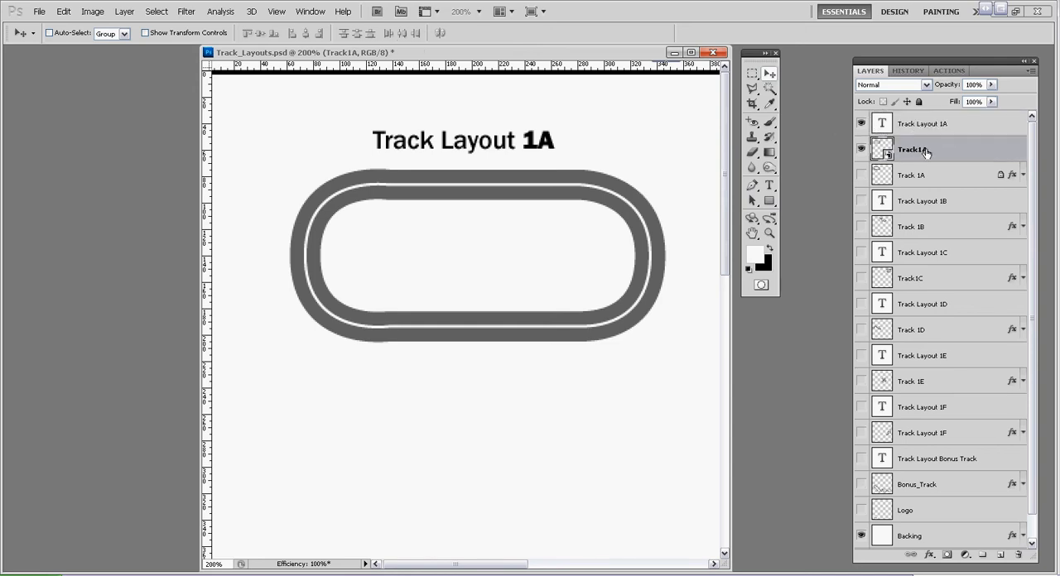
Link the Track Layout 1A title with the Track1A layer, then hide Track1A
left_click(922, 123)
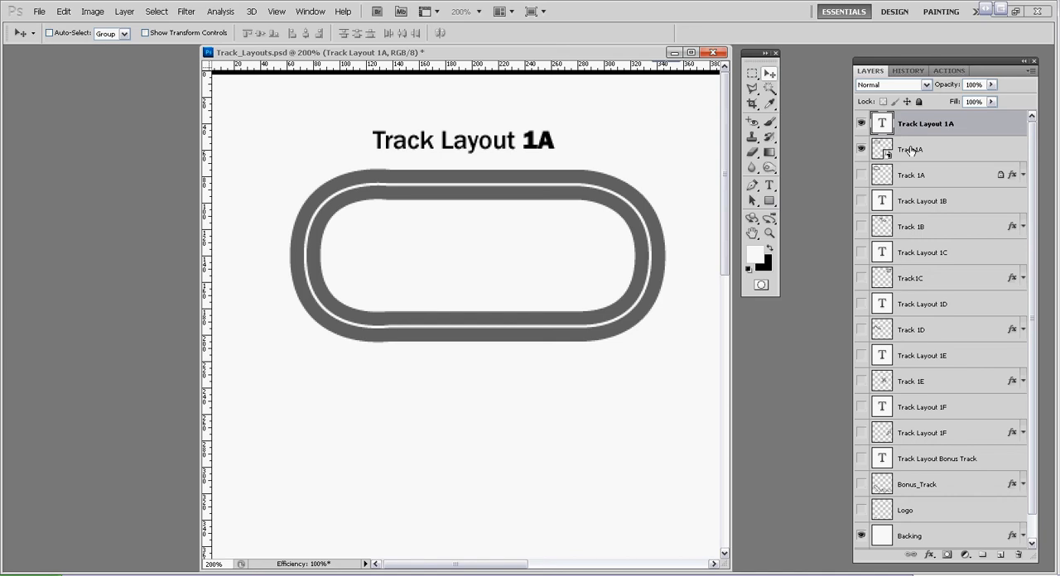
left_click(911, 149)
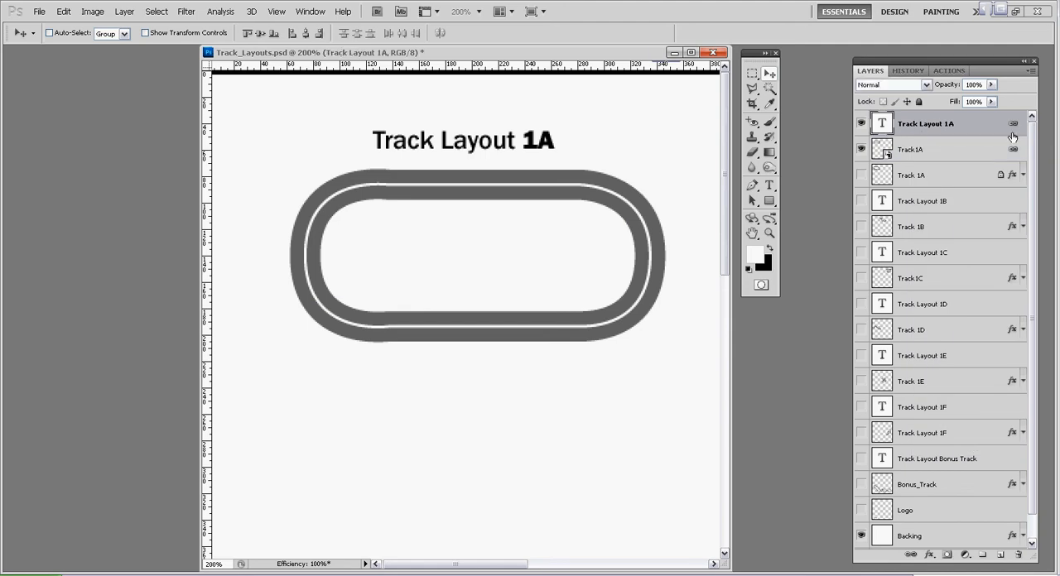
left_click(910, 149)
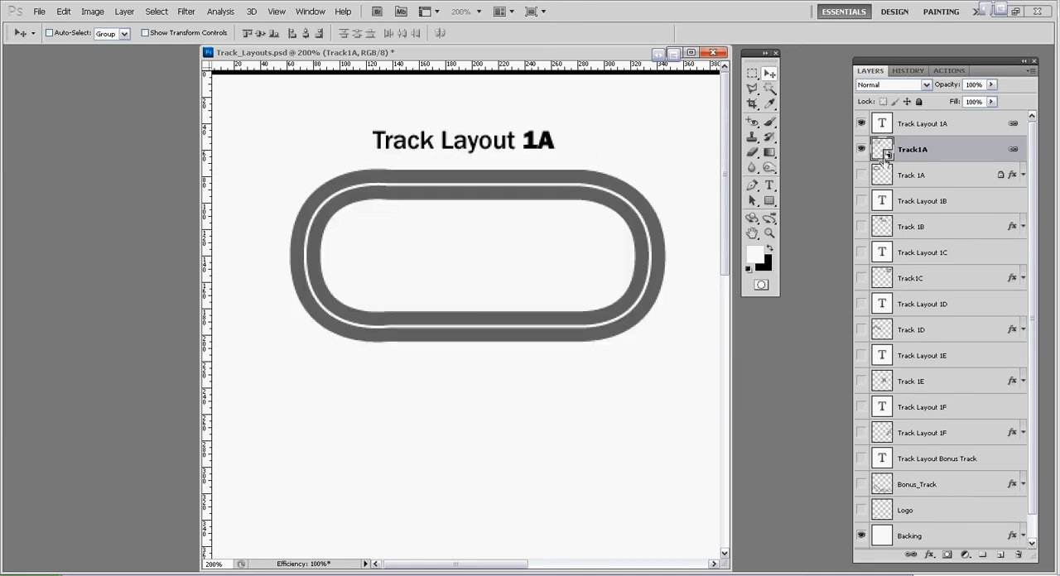
left_click(861, 149)
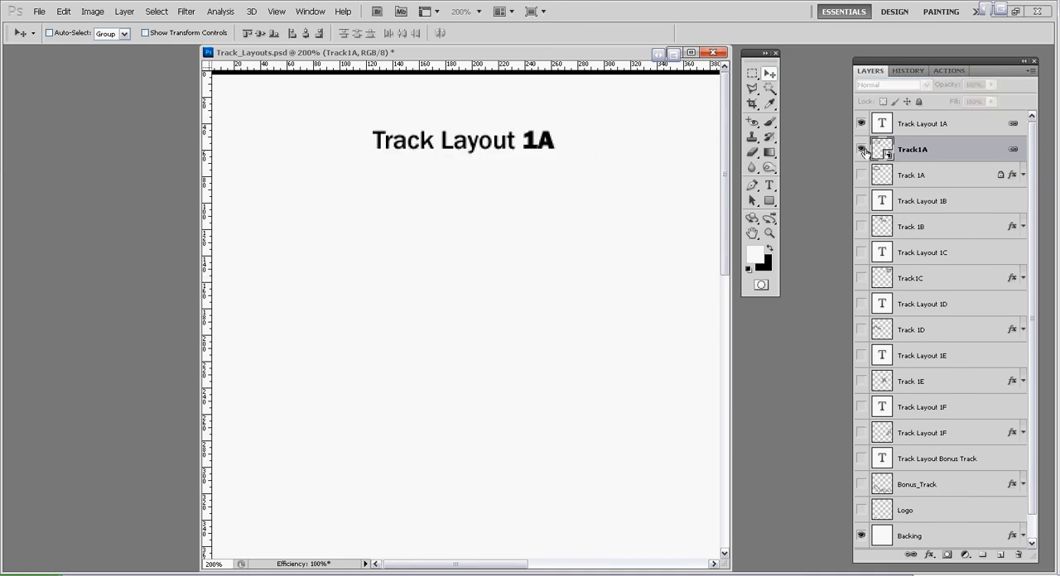
Step back in History to an earlier Layer Properties state with the shadowed 1A track
left_click(908, 71)
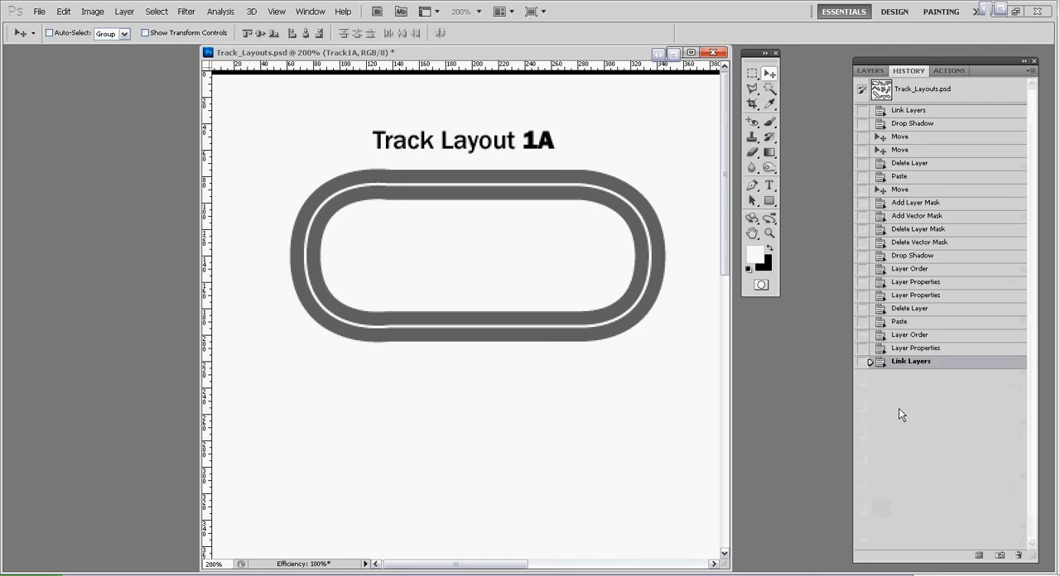
left_click(918, 348)
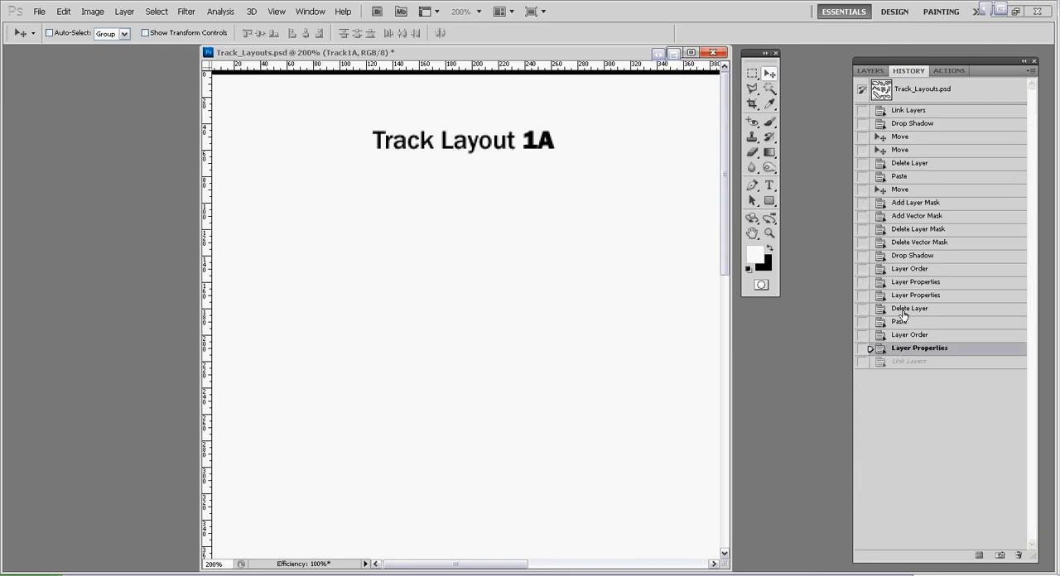
left_click(919, 281)
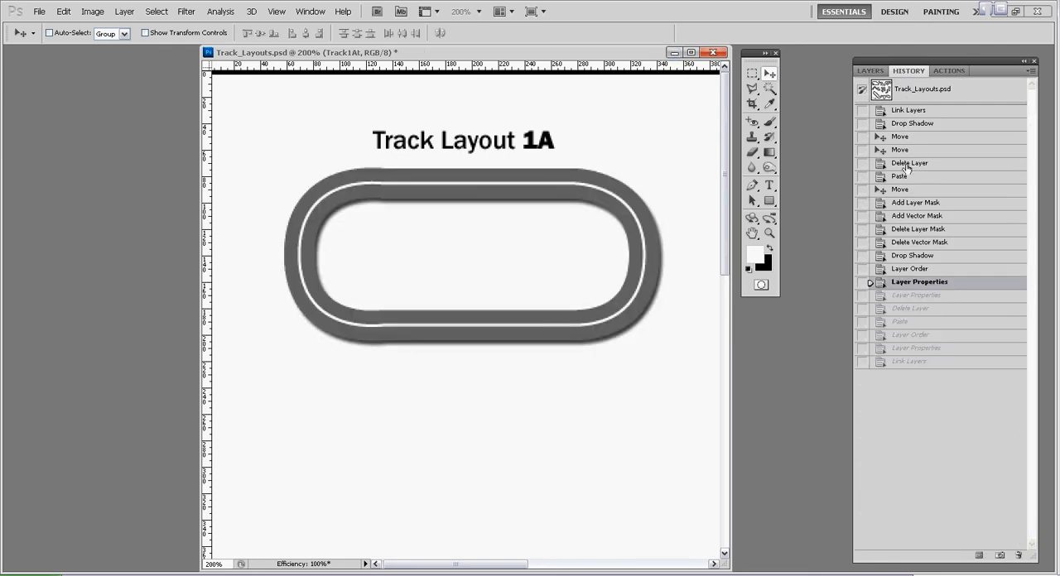
left_click(869, 70)
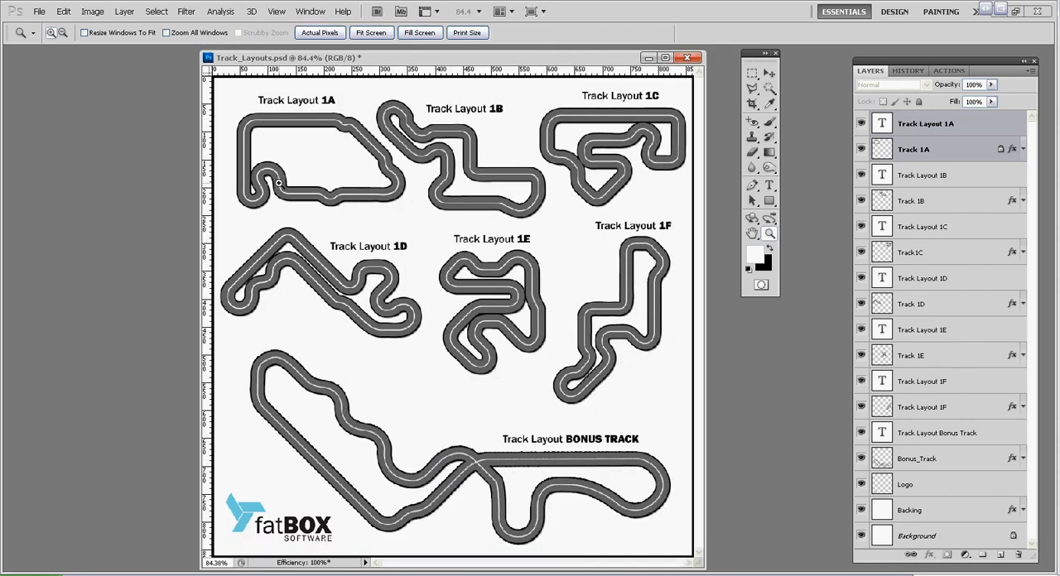
mouse_move(273, 116)
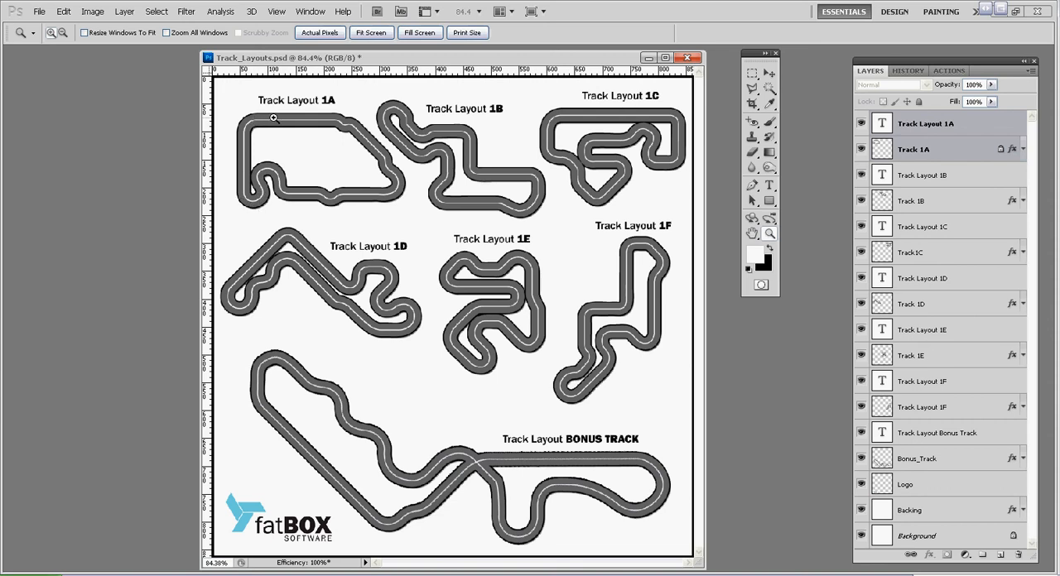
mouse_move(280, 116)
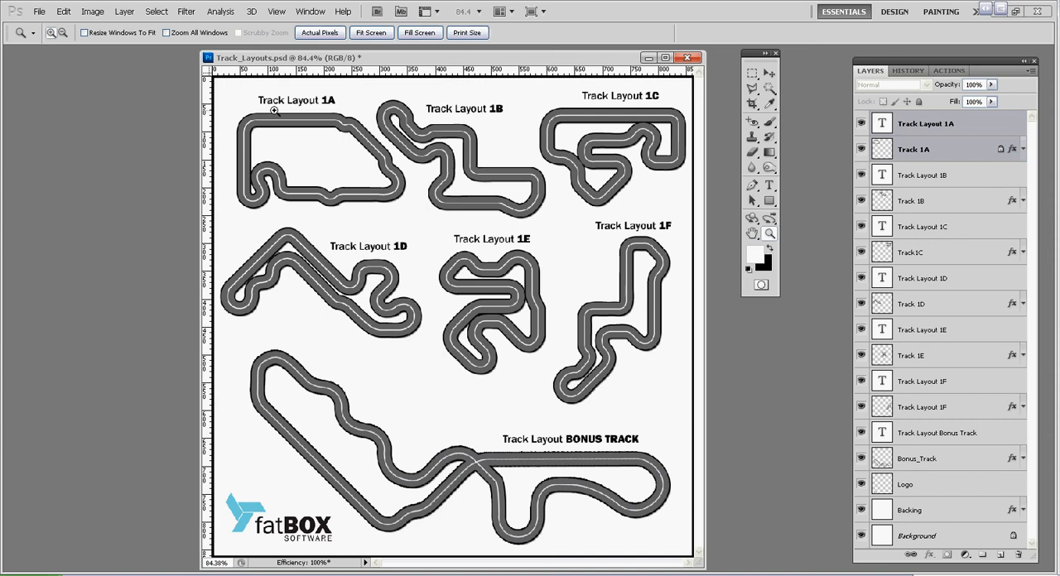
left_click(686, 57)
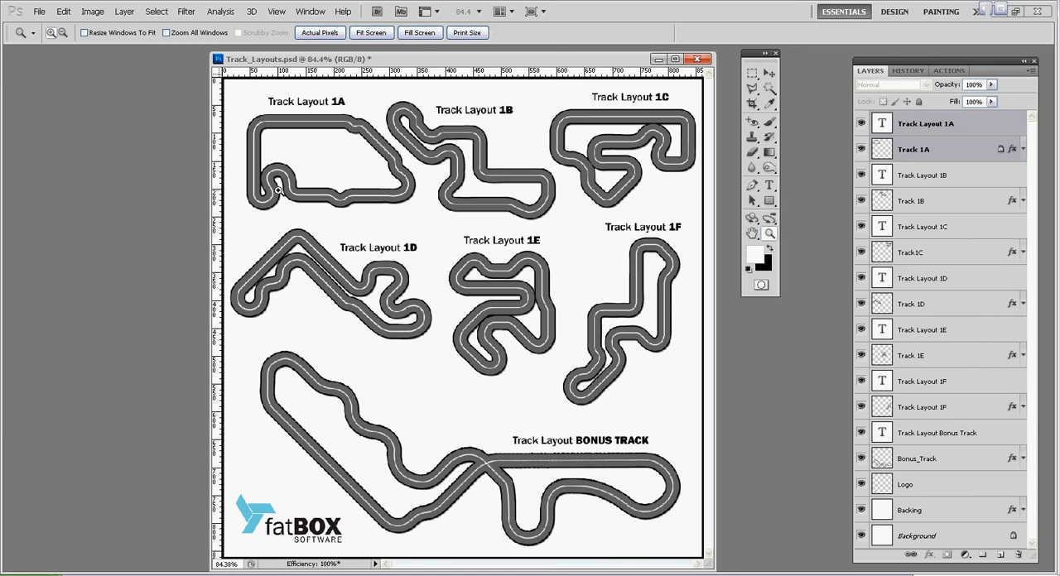
mouse_move(271, 120)
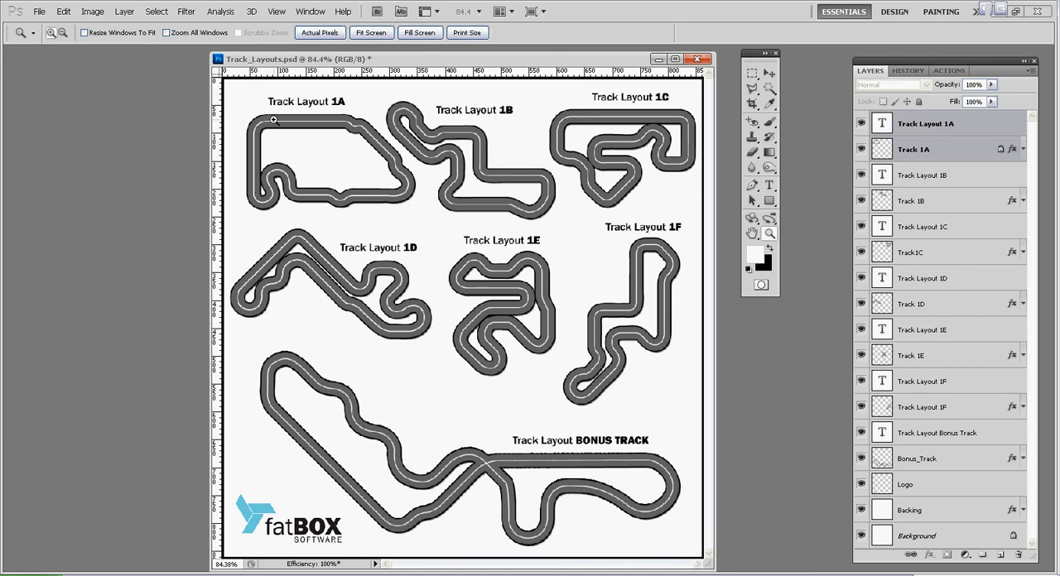
mouse_move(378, 128)
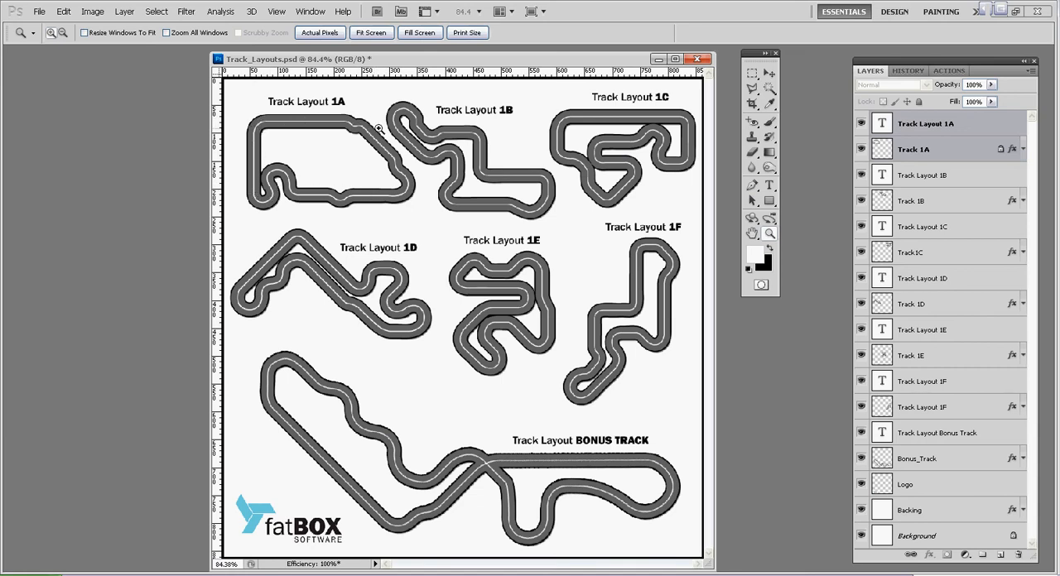
mouse_move(447, 156)
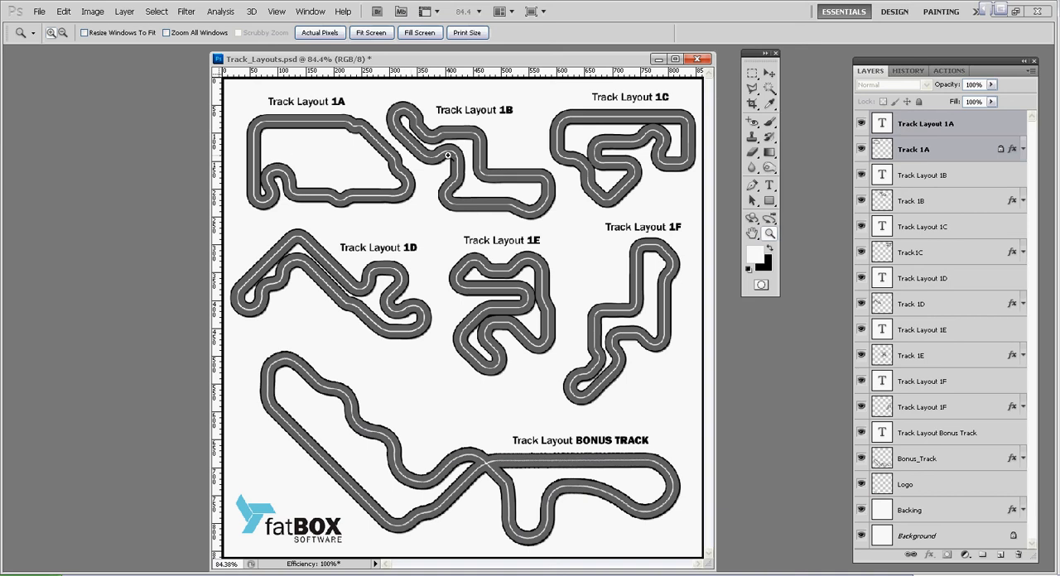
mouse_move(313, 300)
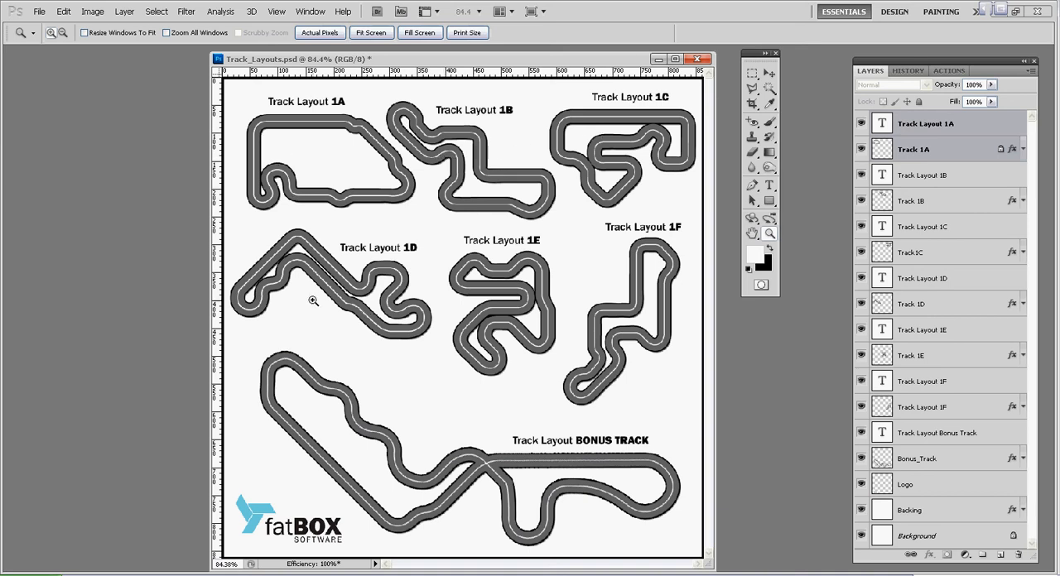
mouse_move(313, 157)
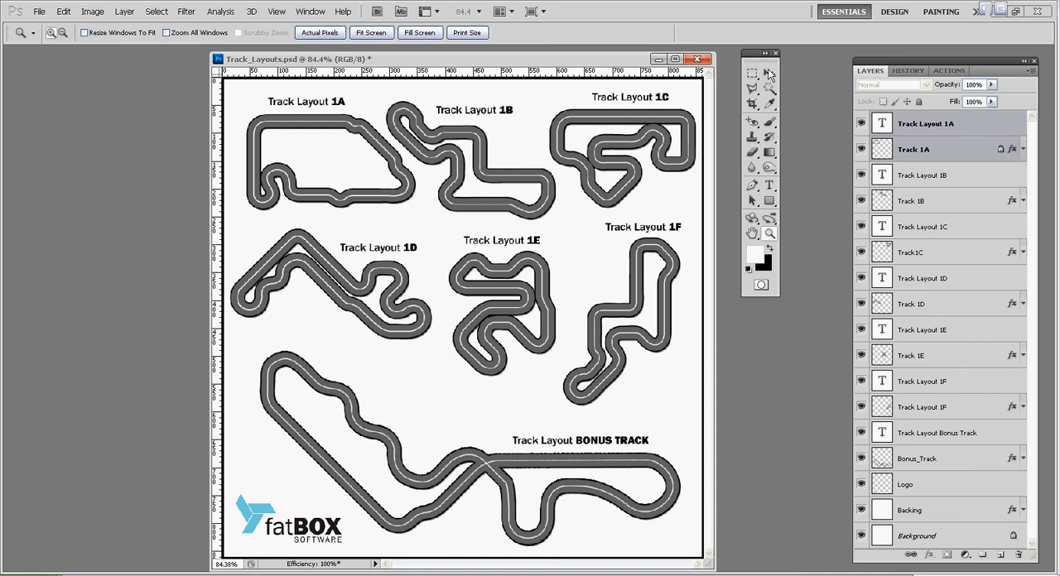
left_click(751, 73)
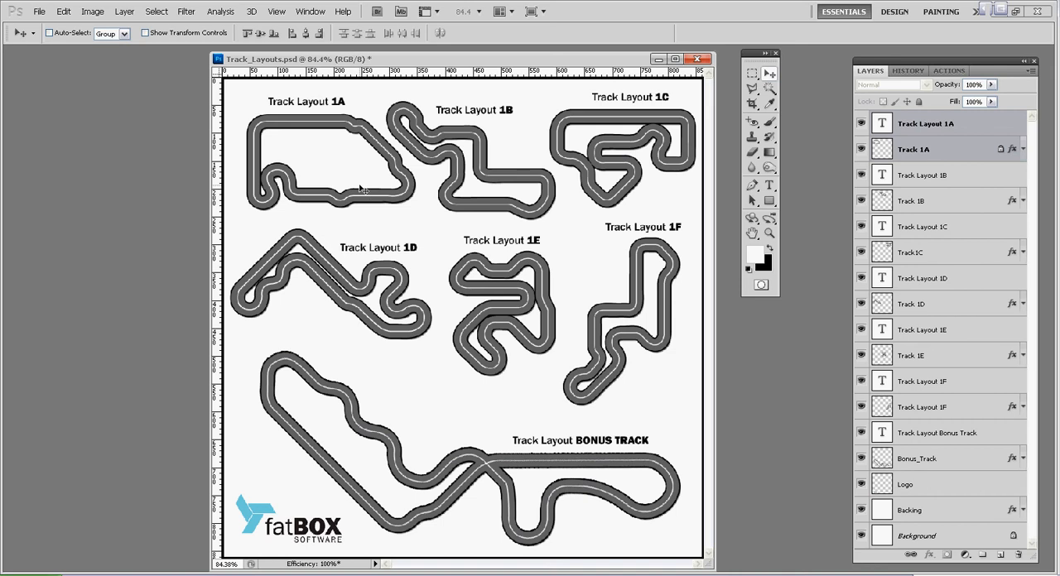
mouse_move(340, 116)
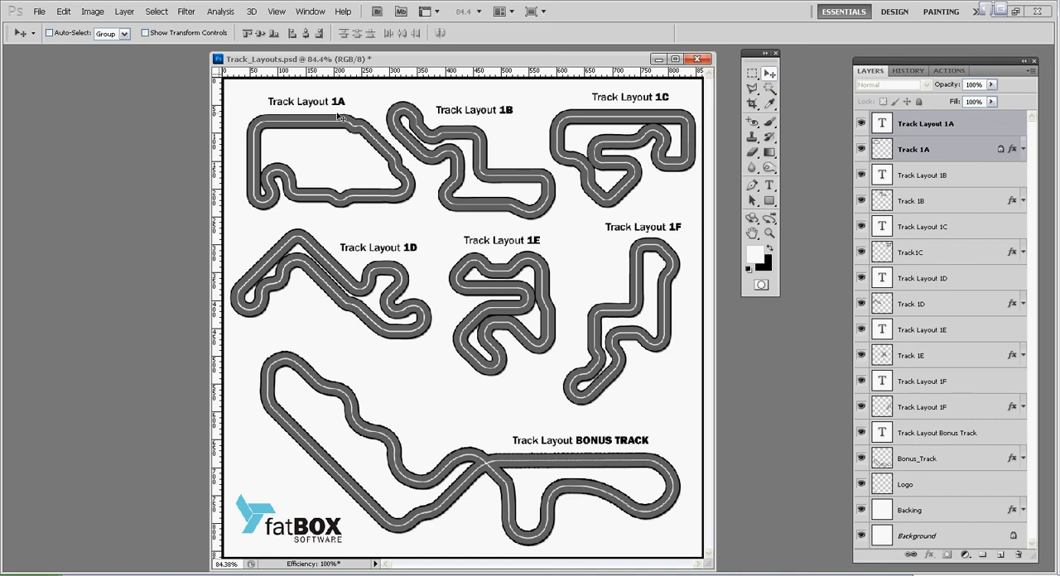
mouse_move(640, 211)
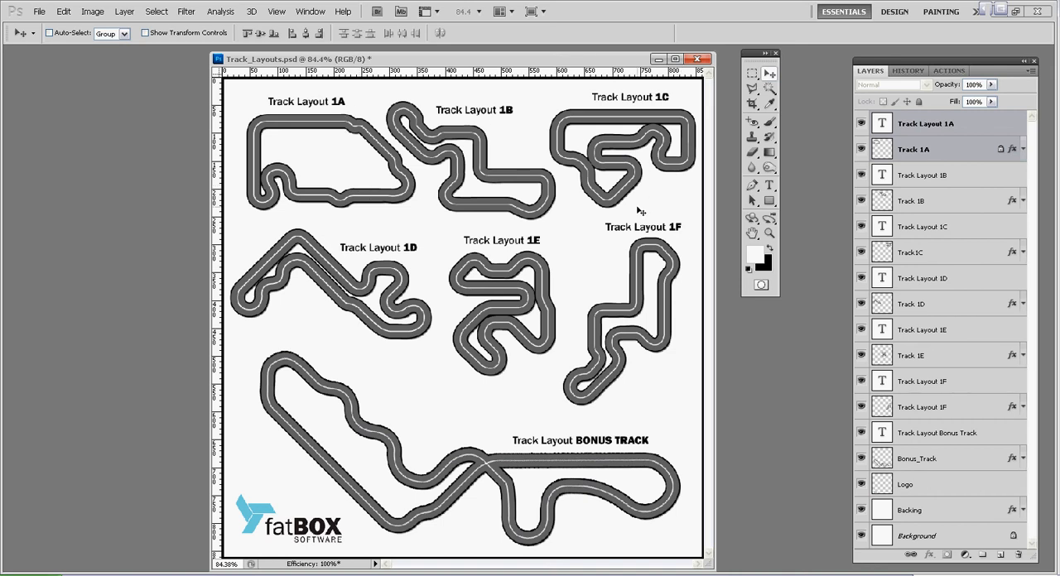
mouse_move(625, 178)
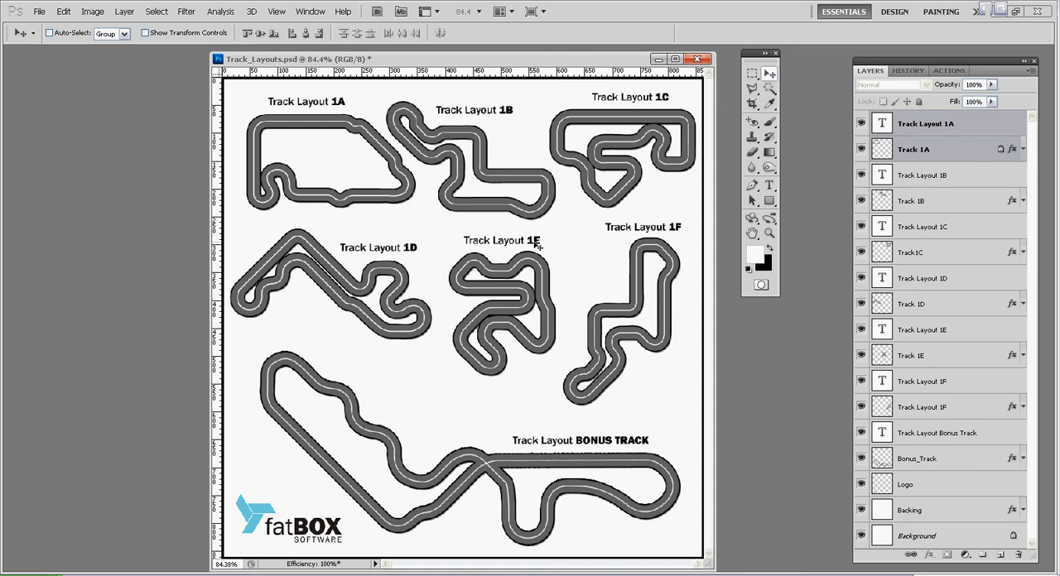
mouse_move(485, 344)
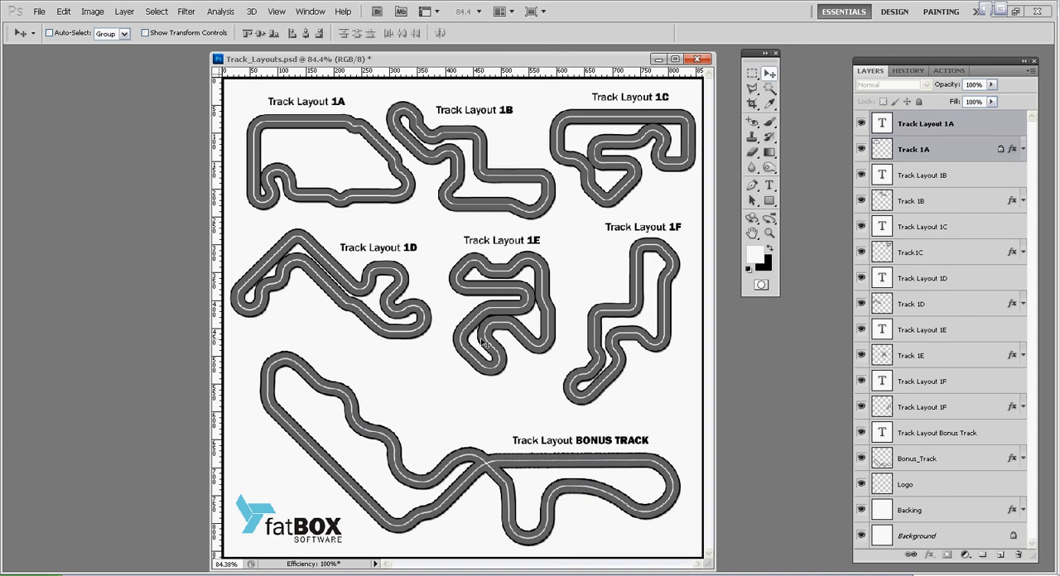
mouse_move(487, 365)
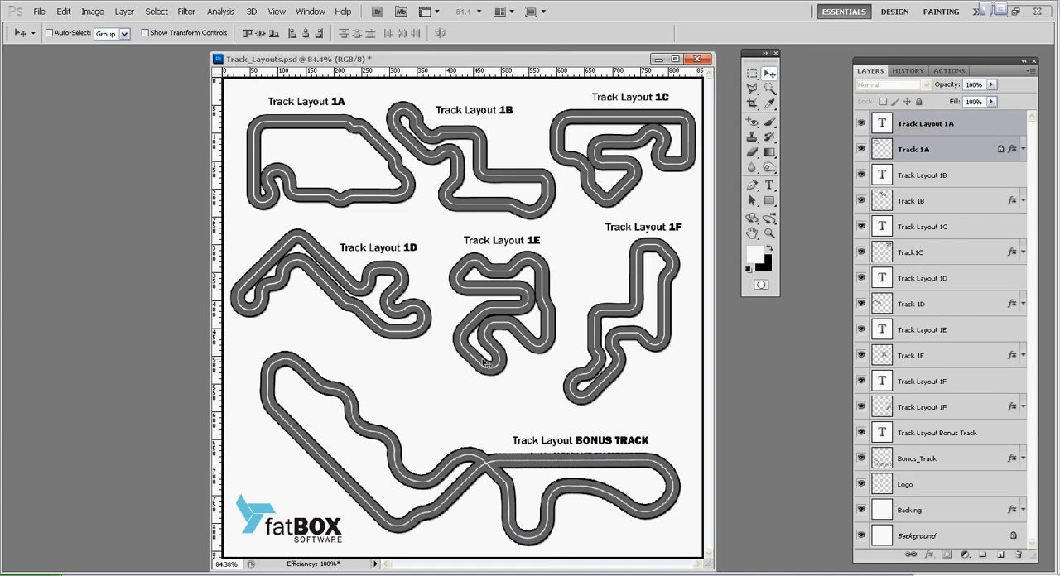
mouse_move(658, 236)
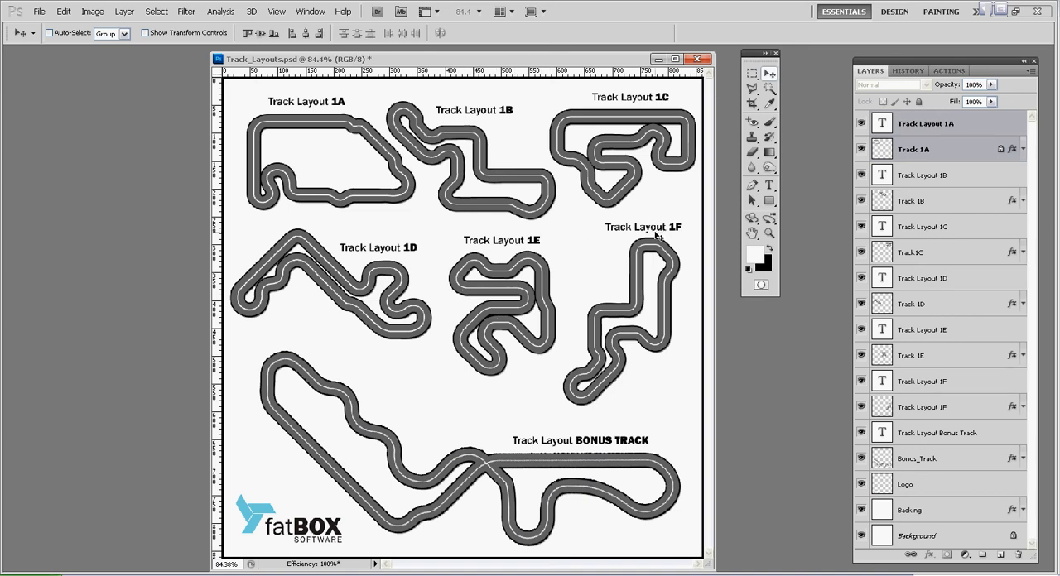
mouse_move(578, 254)
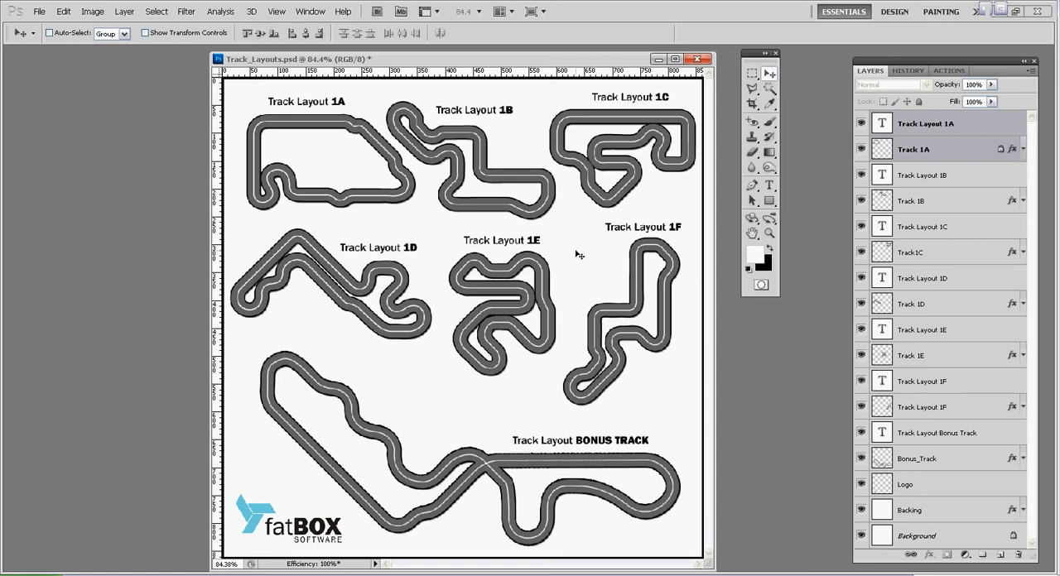
mouse_move(636, 270)
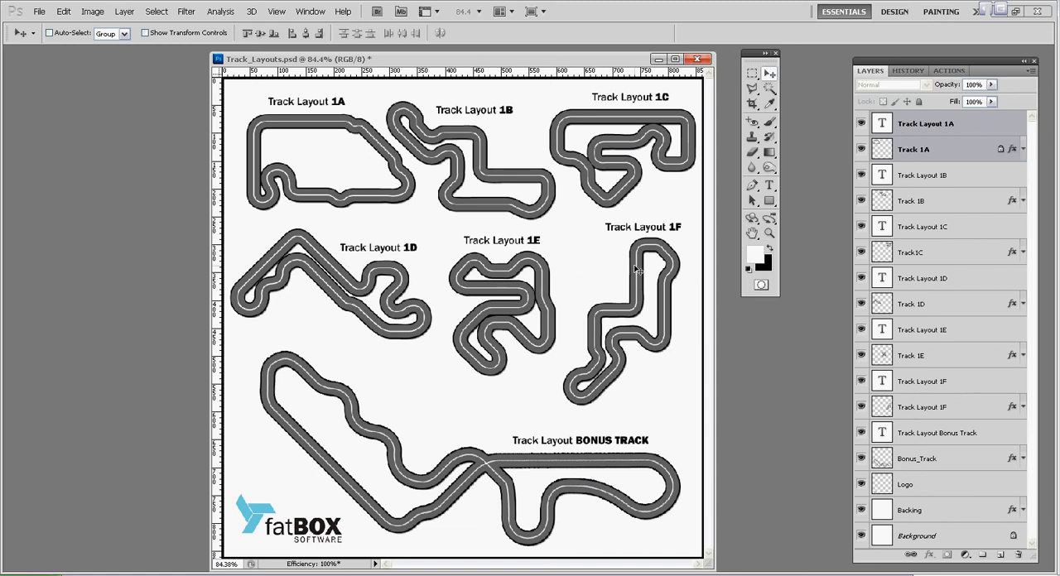
mouse_move(656, 263)
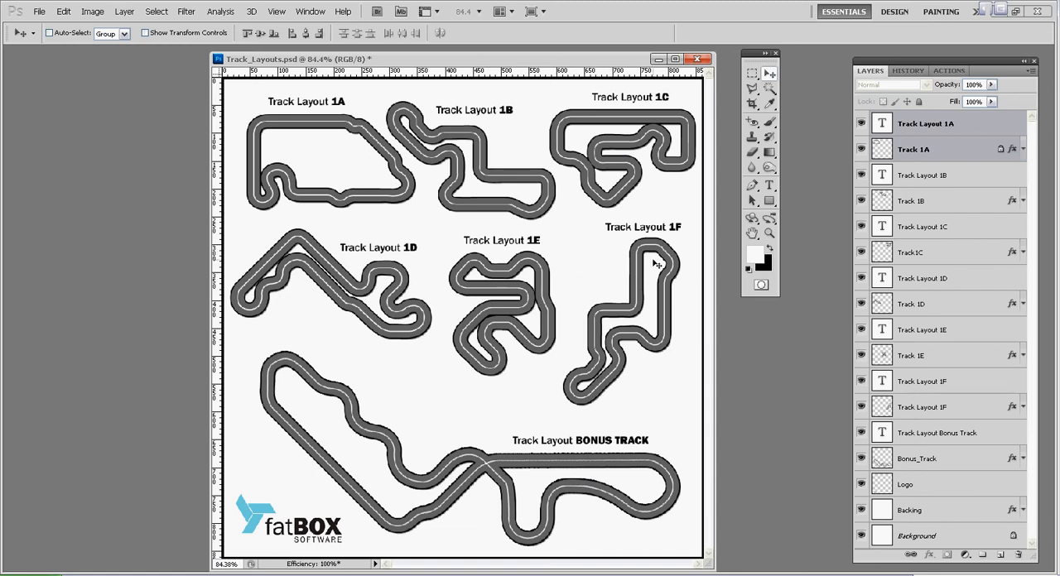
mouse_move(770, 75)
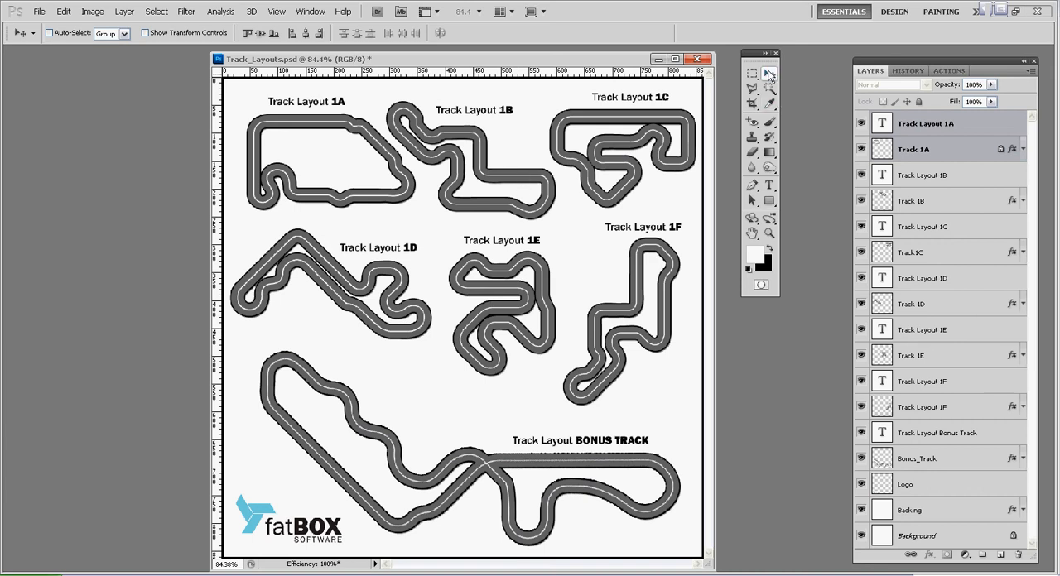
mouse_move(340, 108)
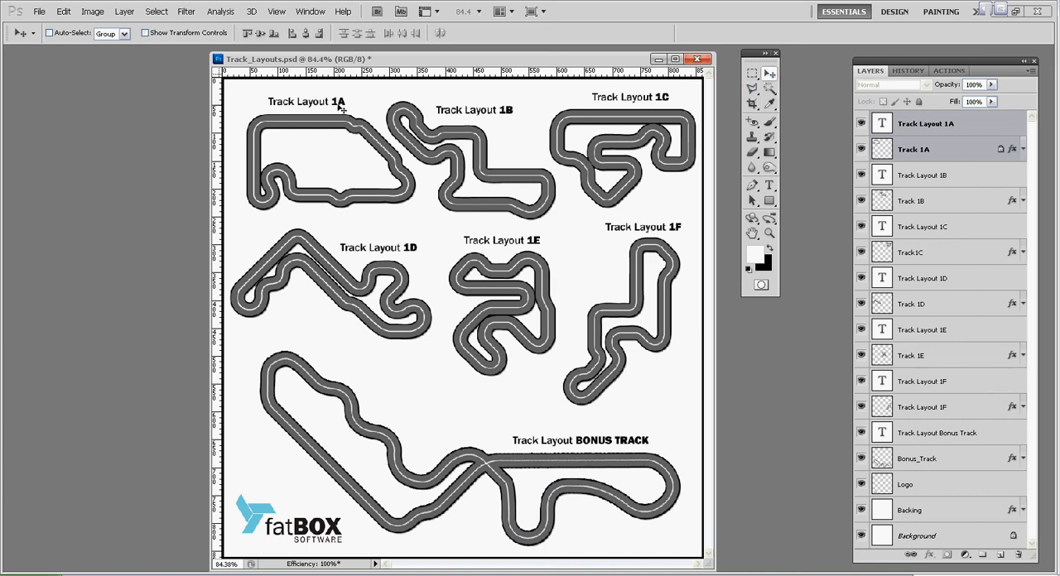
mouse_move(719, 212)
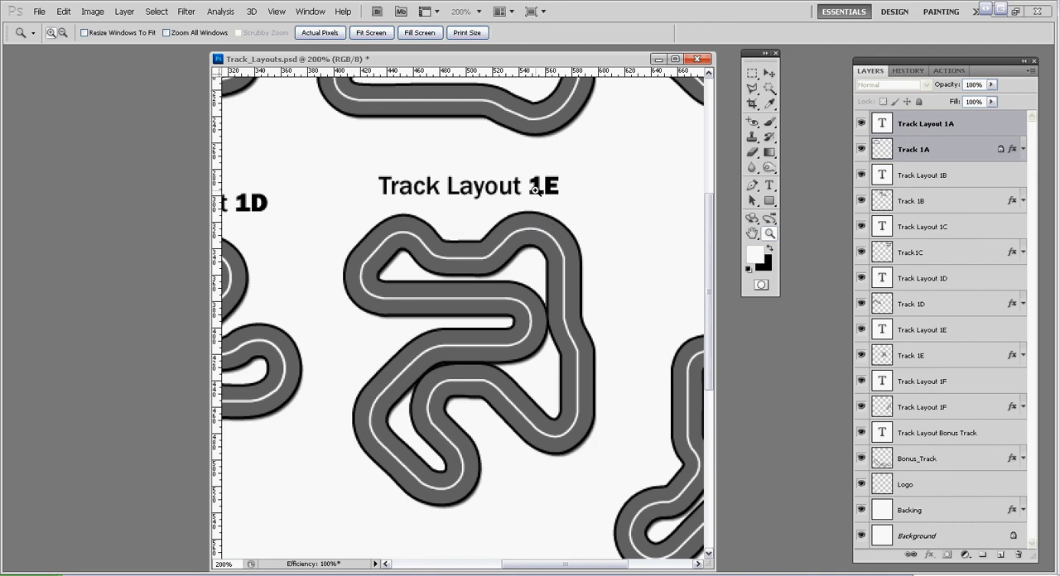
mouse_move(549, 221)
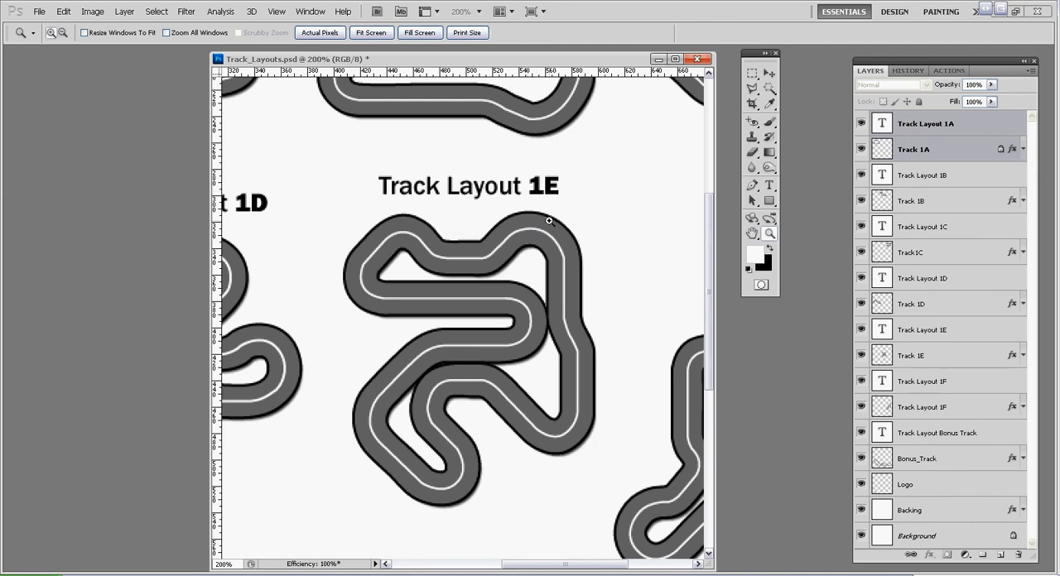
mouse_move(563, 255)
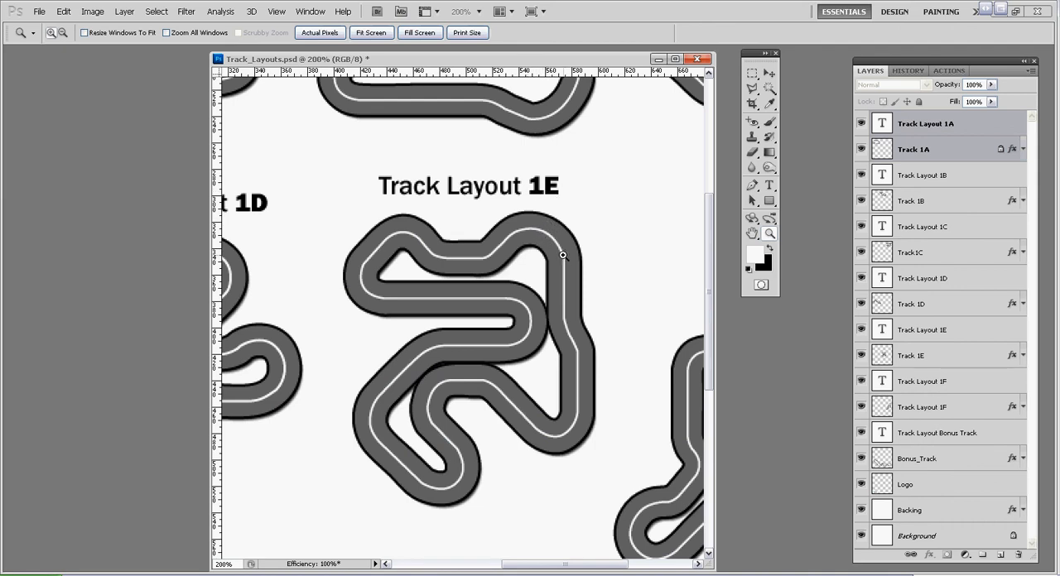
mouse_move(548, 222)
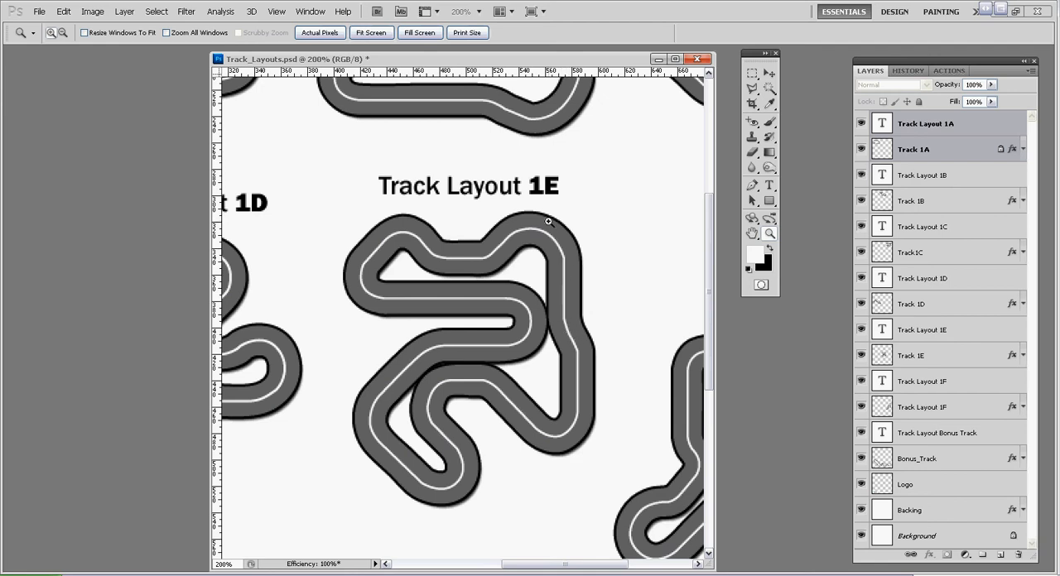
mouse_move(409, 263)
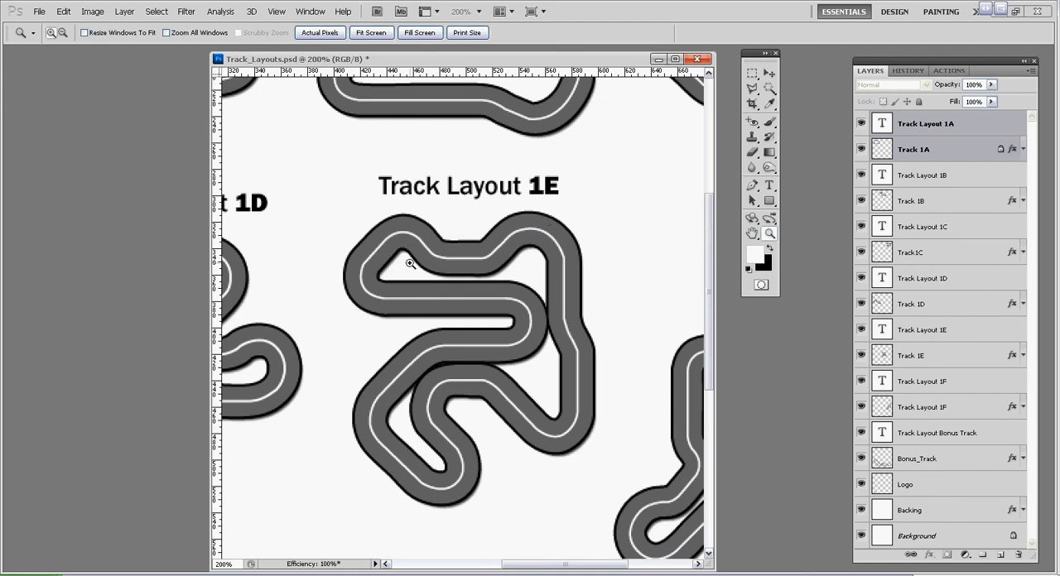
mouse_move(561, 259)
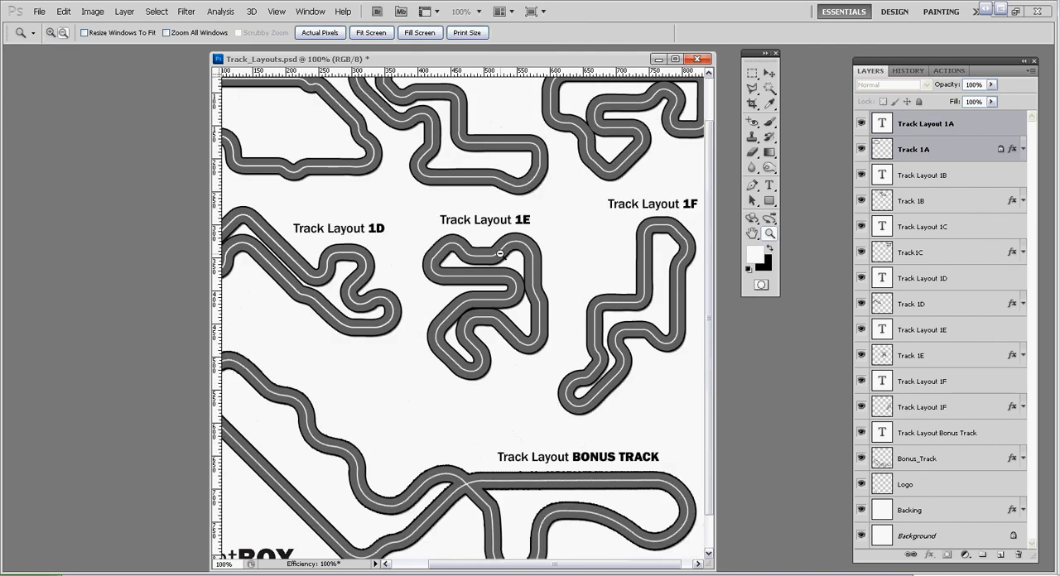
left_click(370, 33)
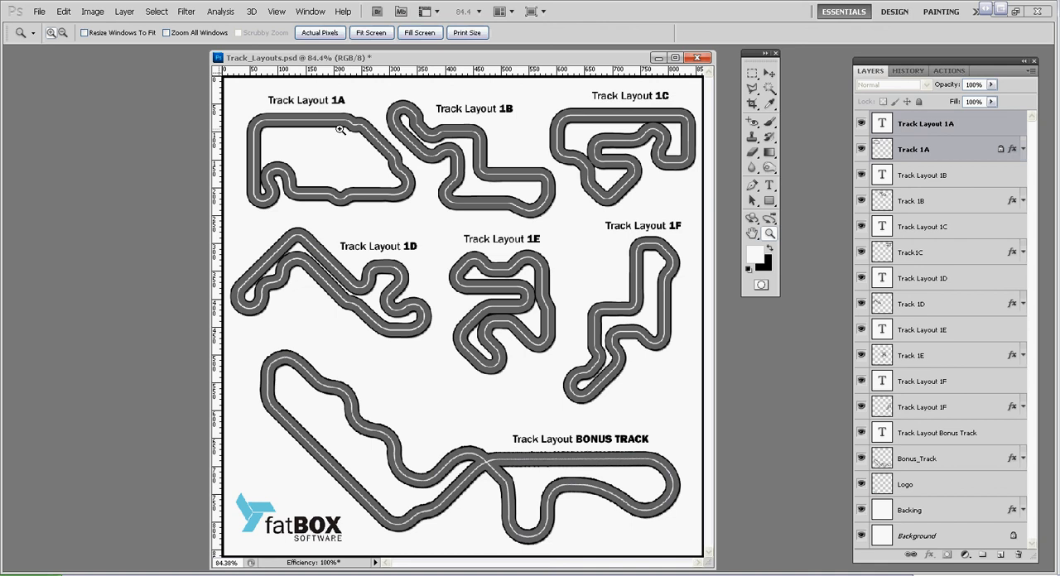
mouse_move(341, 134)
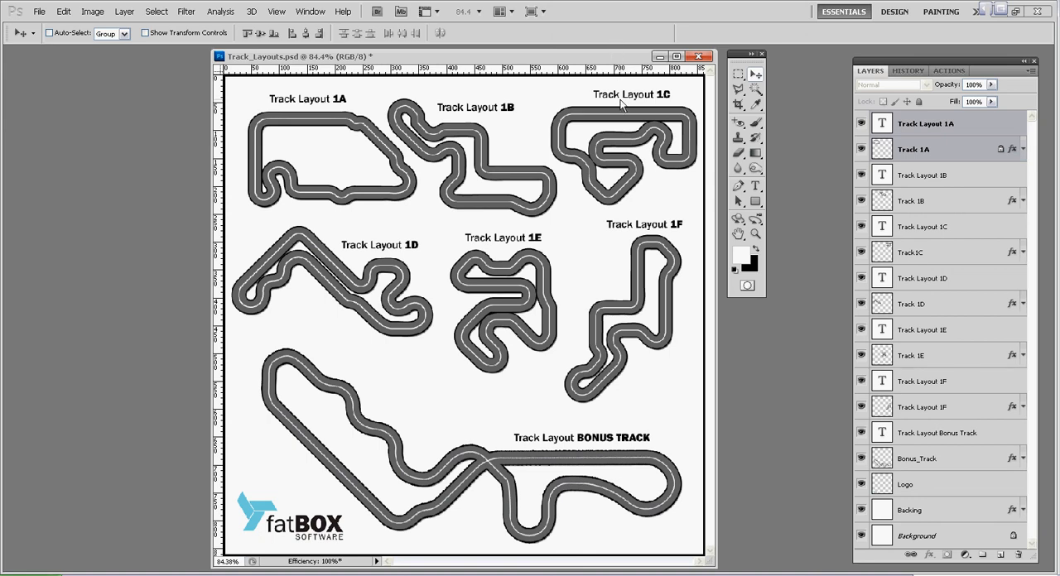
mouse_move(489, 242)
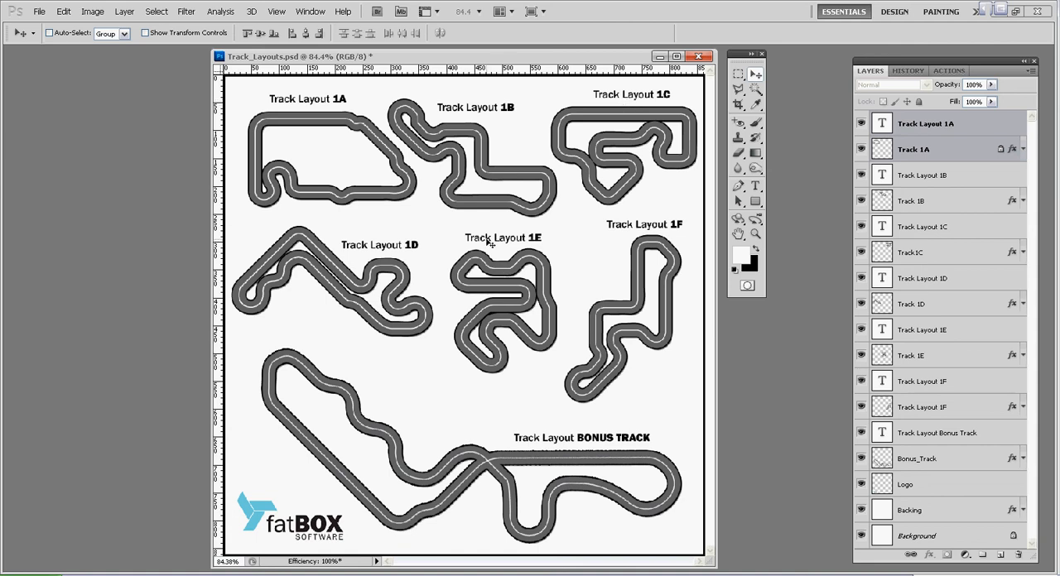
mouse_move(536, 245)
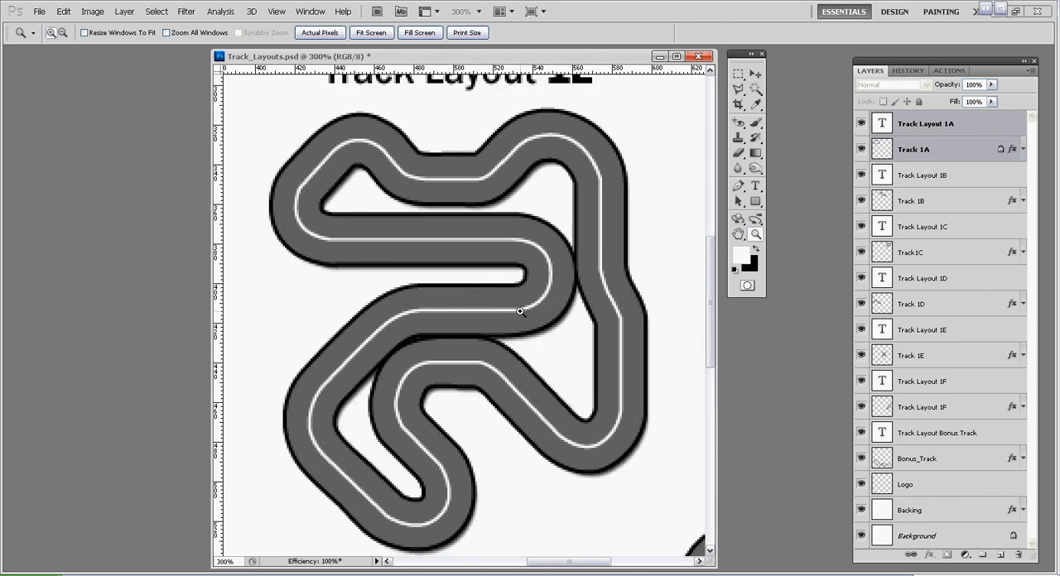
mouse_move(291, 202)
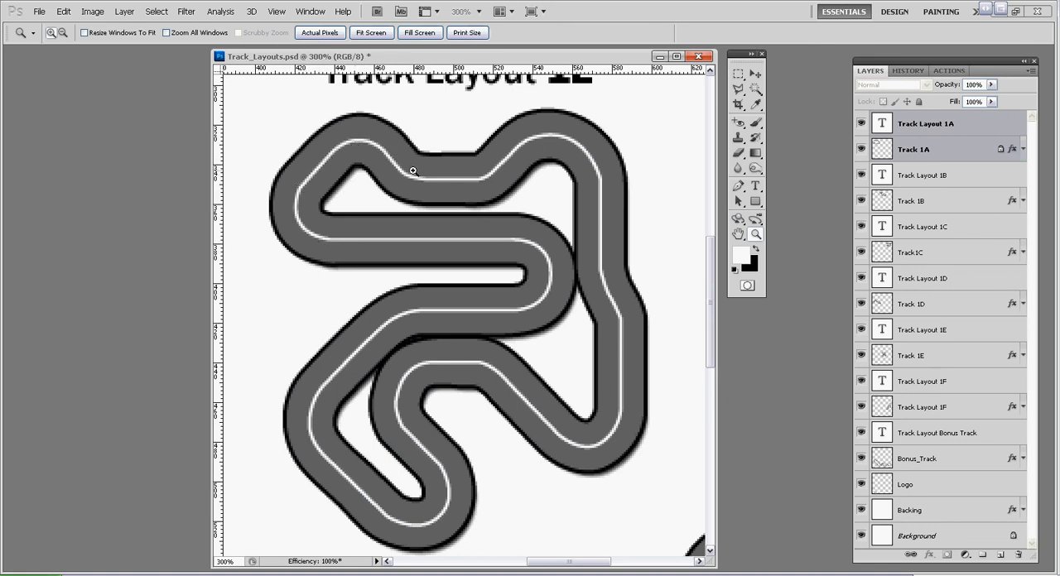
mouse_move(494, 165)
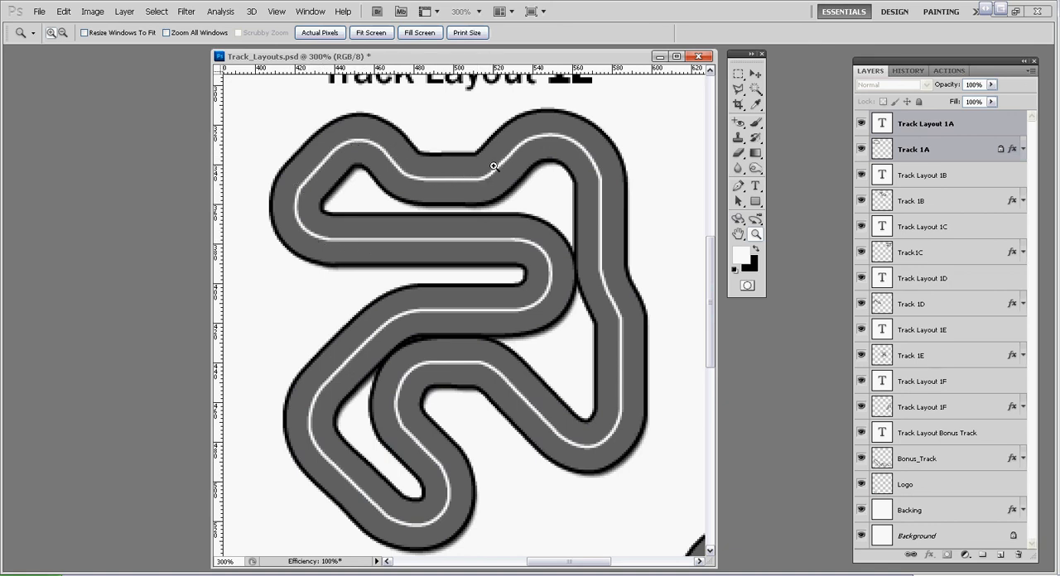
mouse_move(601, 246)
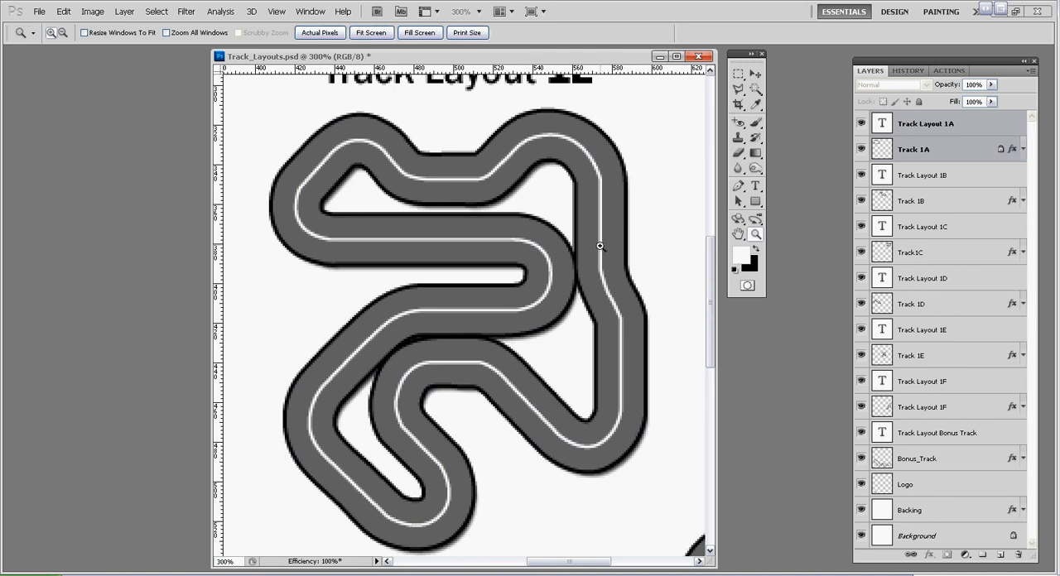
mouse_move(621, 402)
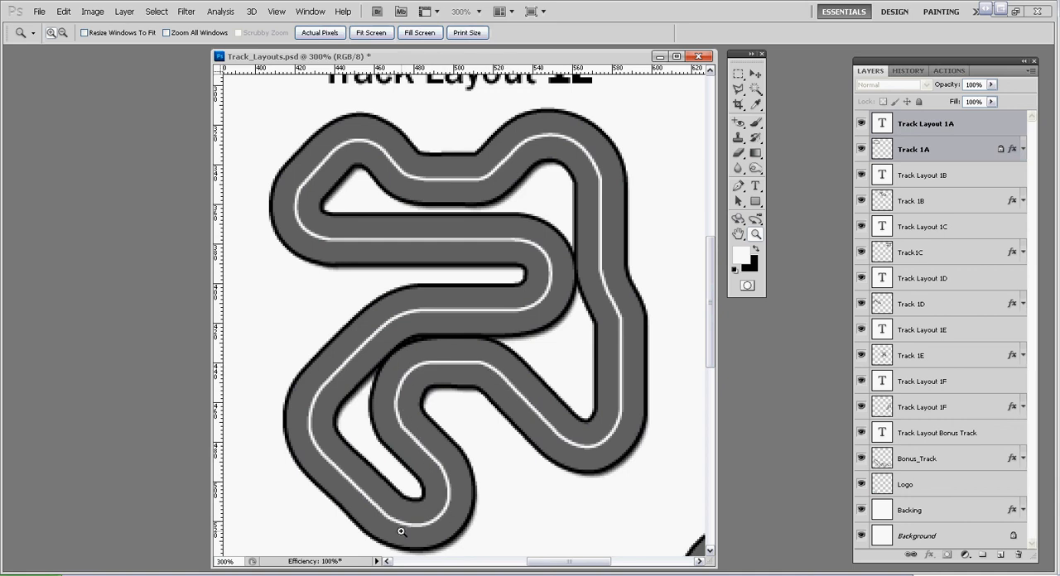
mouse_move(520, 291)
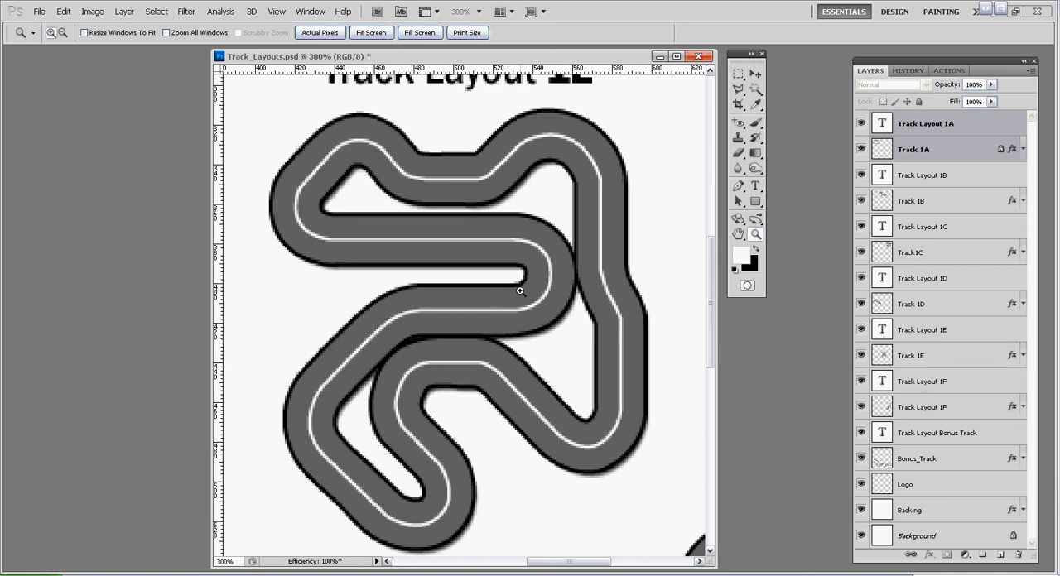
mouse_move(551, 270)
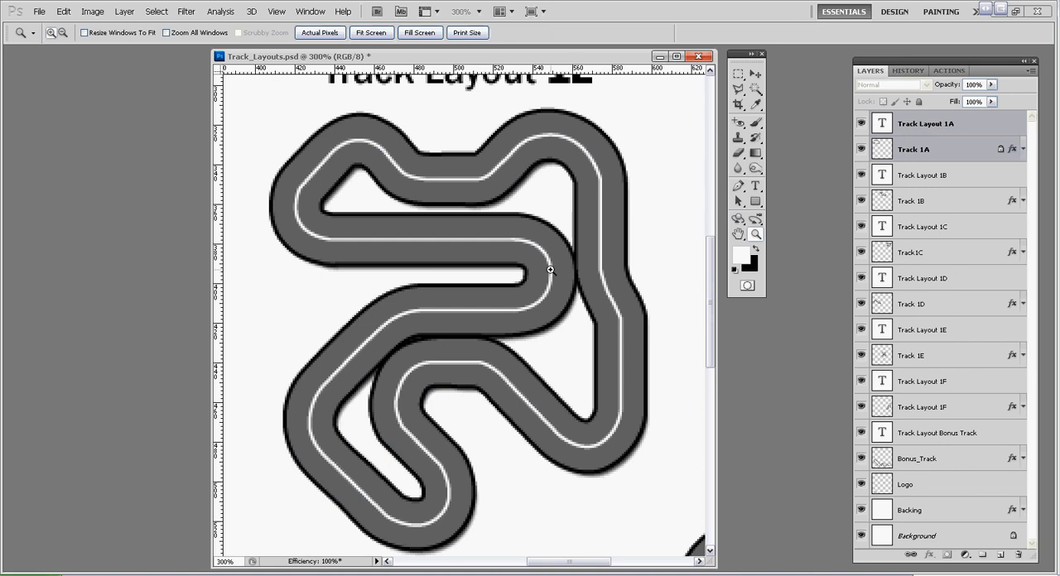
mouse_move(576, 258)
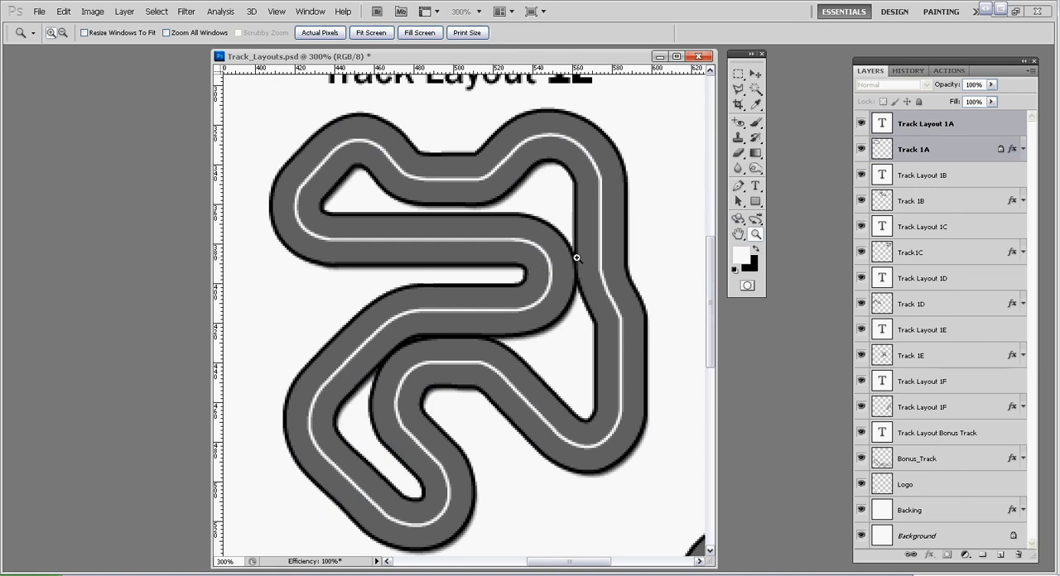
mouse_move(366, 391)
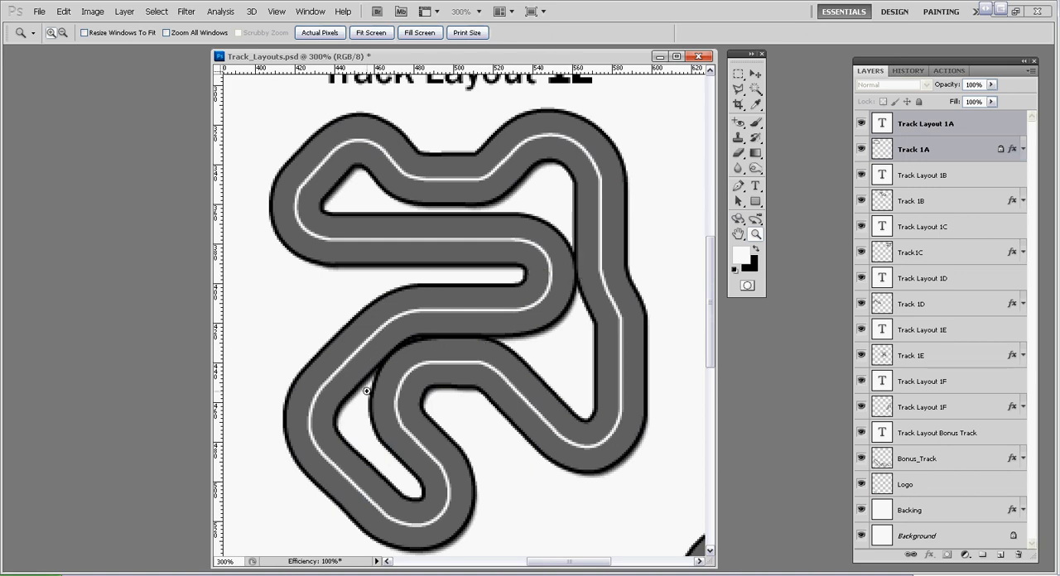
mouse_move(444, 328)
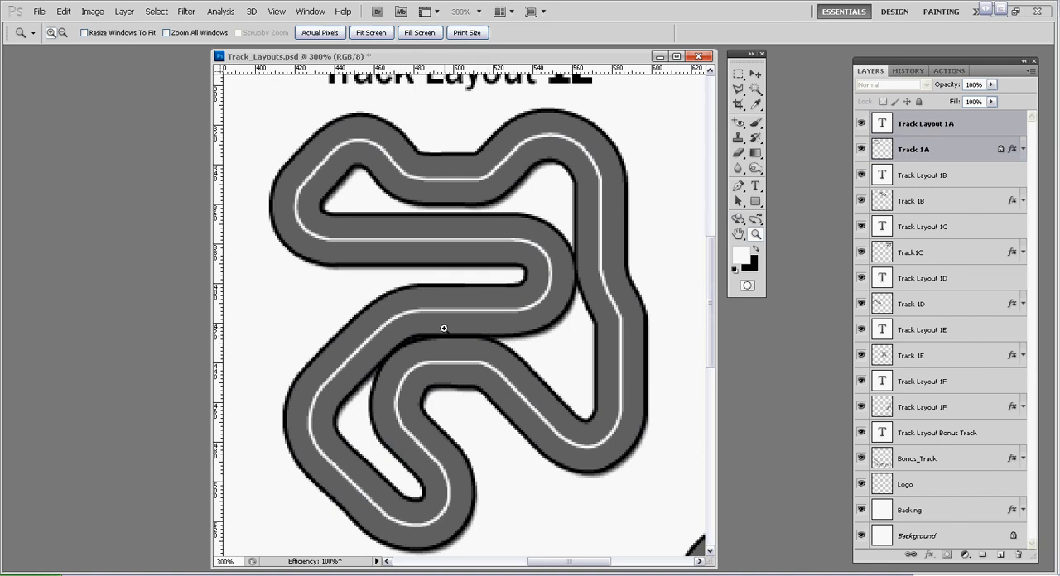
mouse_move(457, 224)
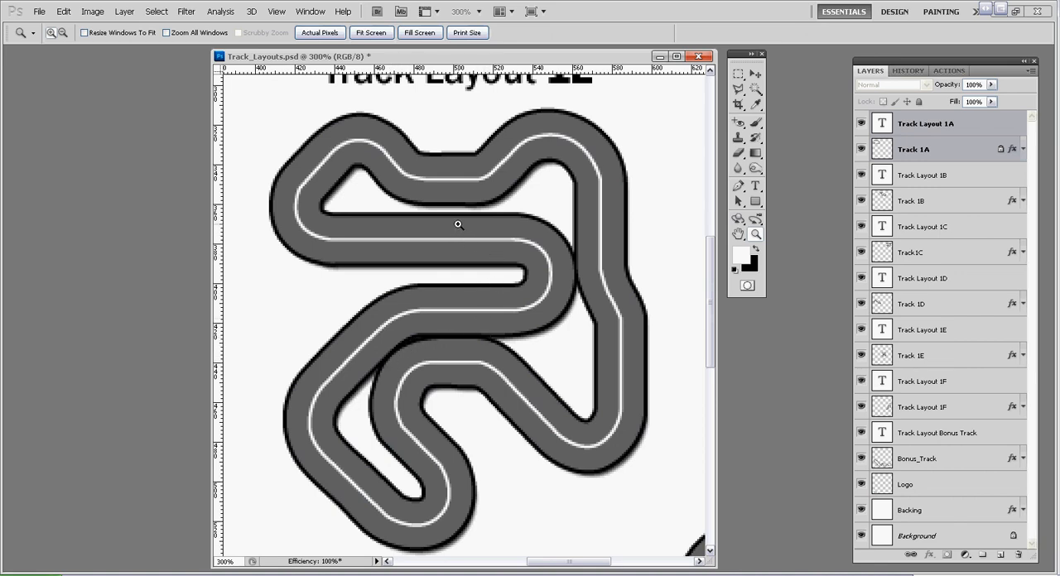
mouse_move(461, 218)
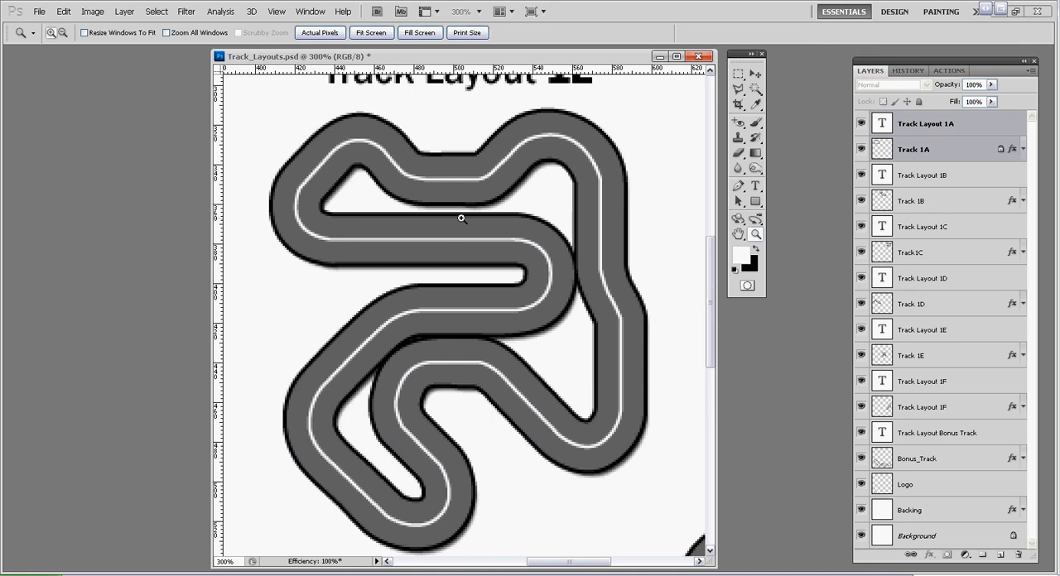
mouse_move(459, 259)
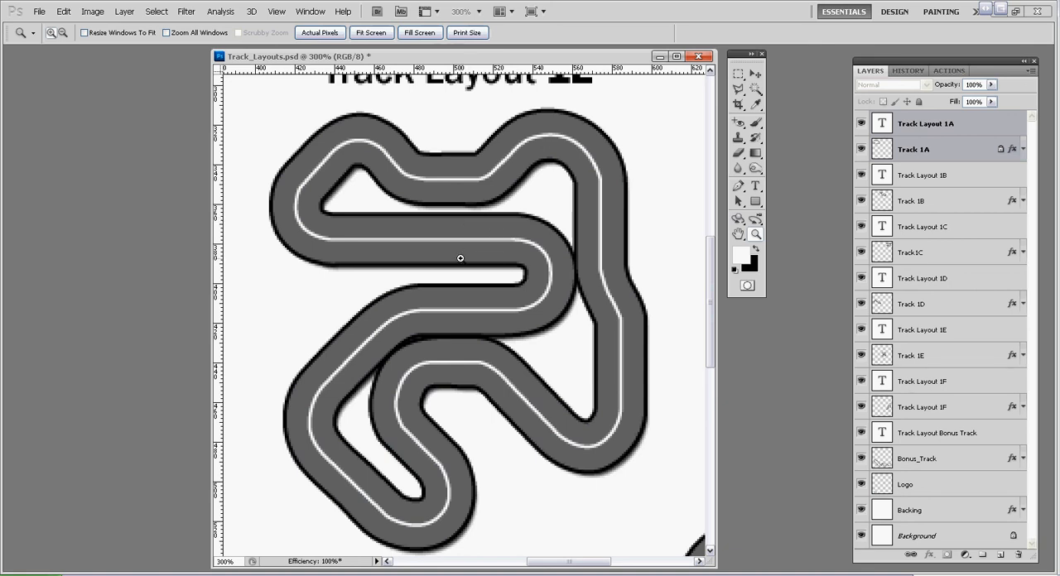
mouse_move(461, 254)
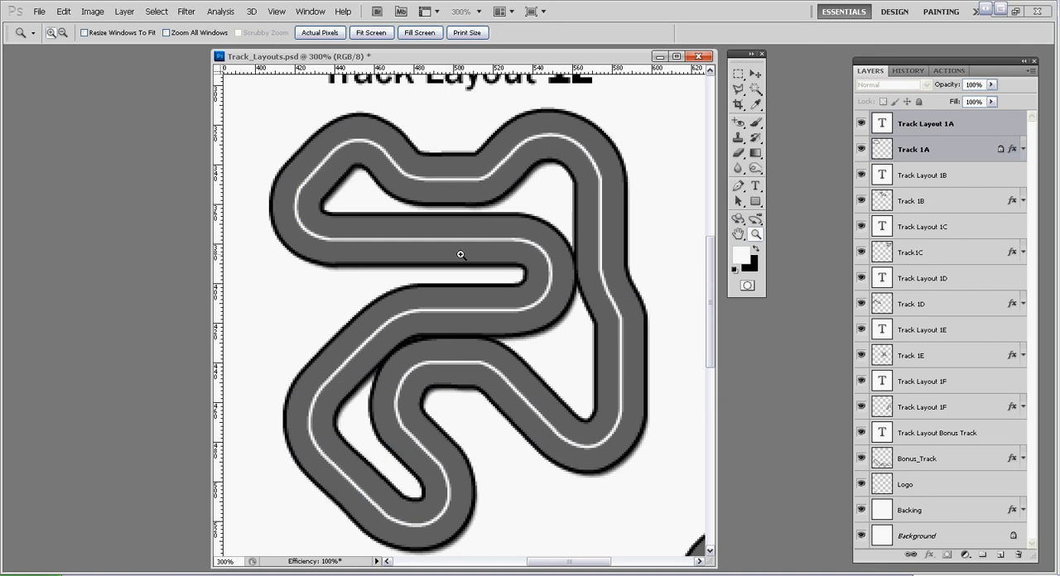
mouse_move(451, 259)
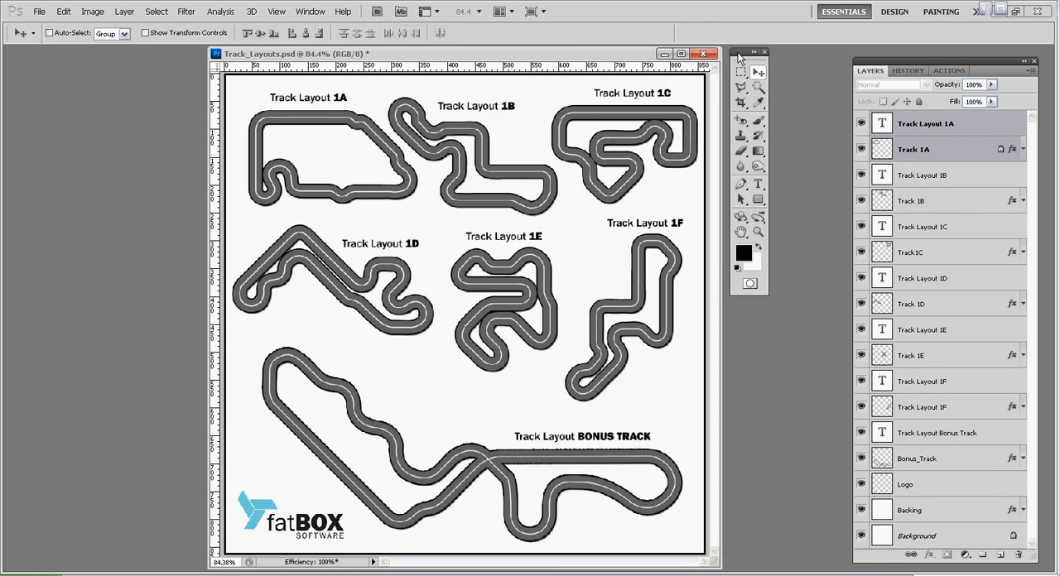
mouse_move(724, 75)
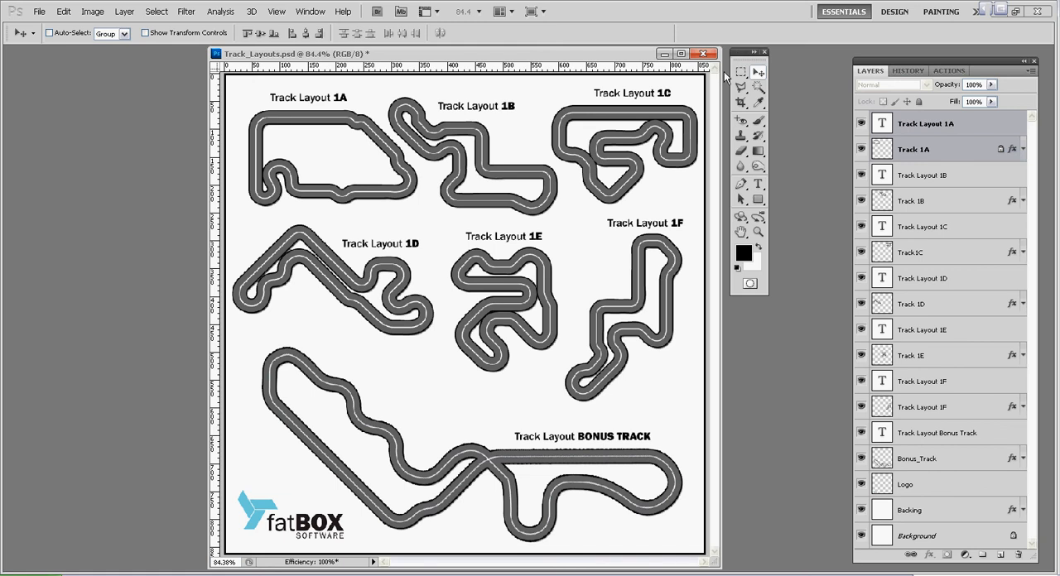
mouse_move(654, 62)
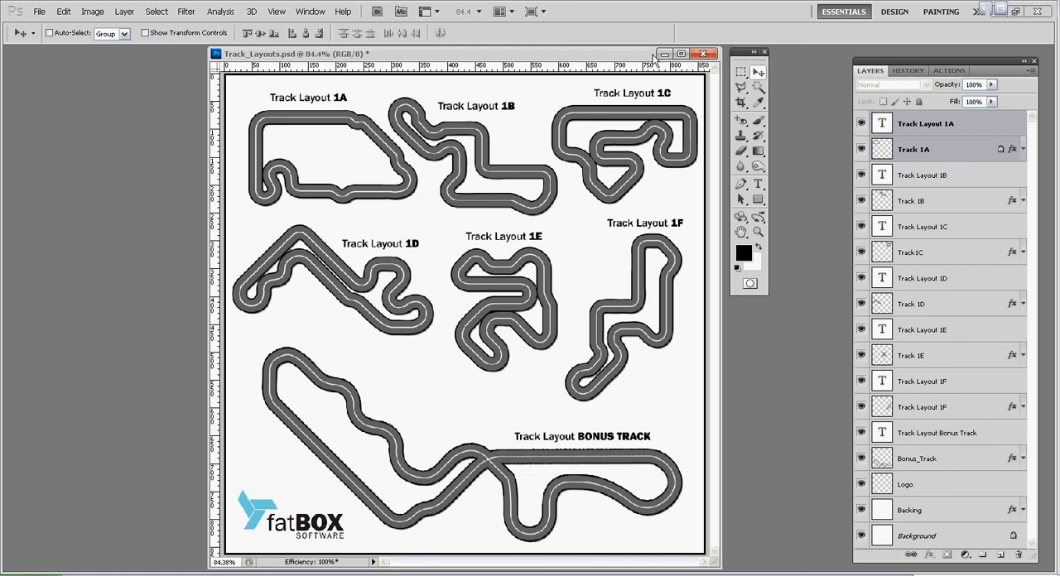
mouse_move(629, 107)
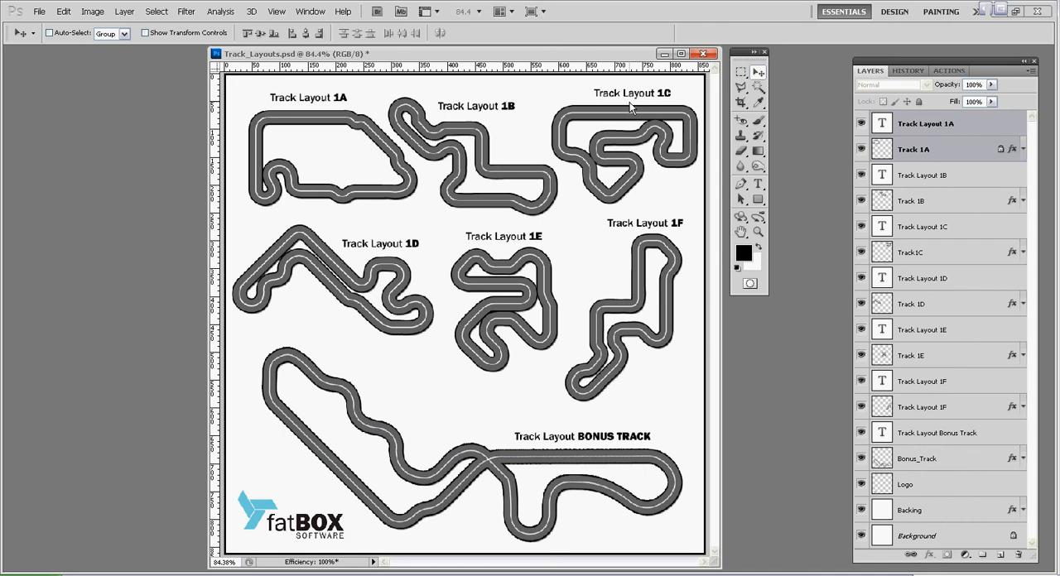